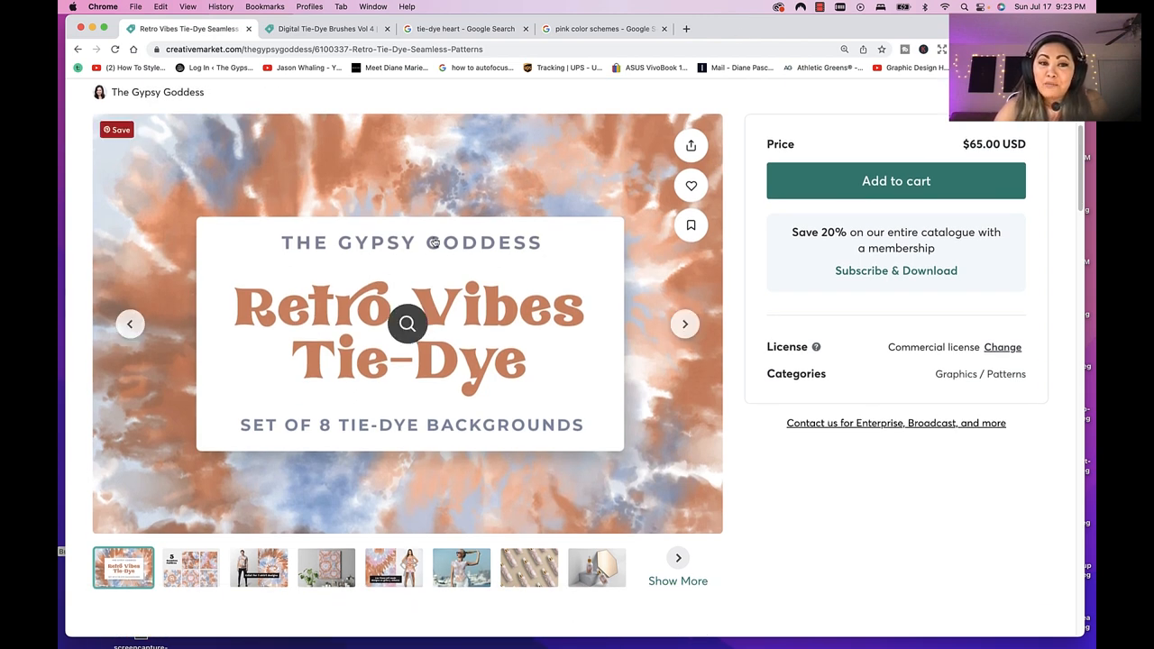
Step: Preview the Retro Vibes seamless patterns, wall canvas and dropper bottle mockups, then open Brushes Vol 4
scroll(down, 3)
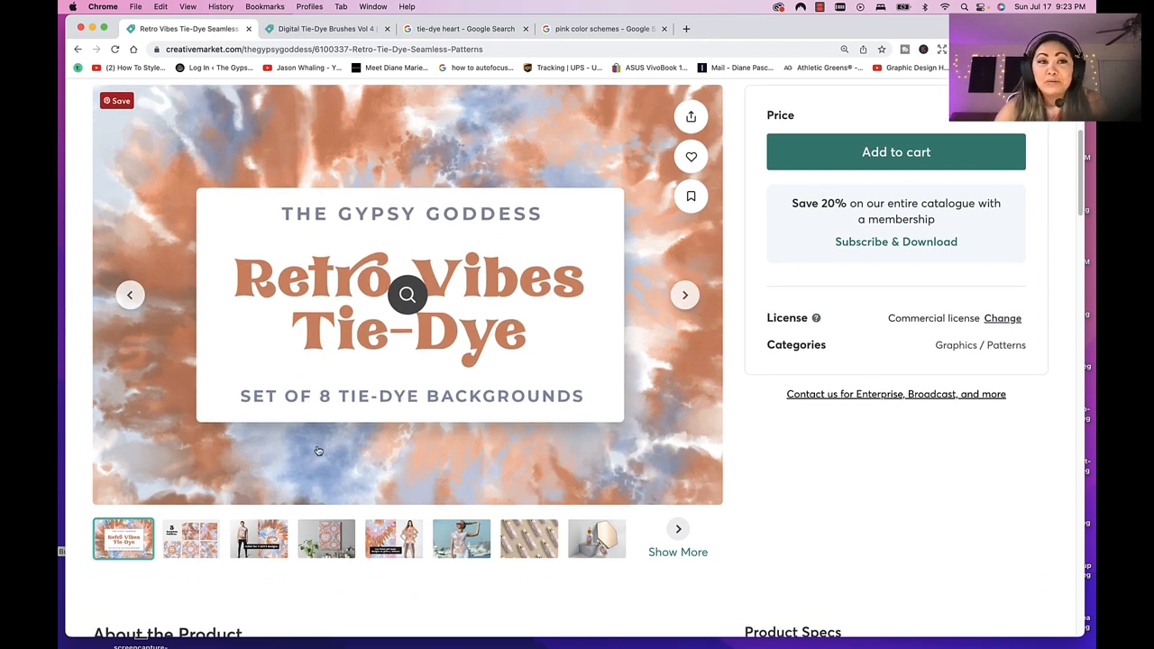
mouse_move(334, 462)
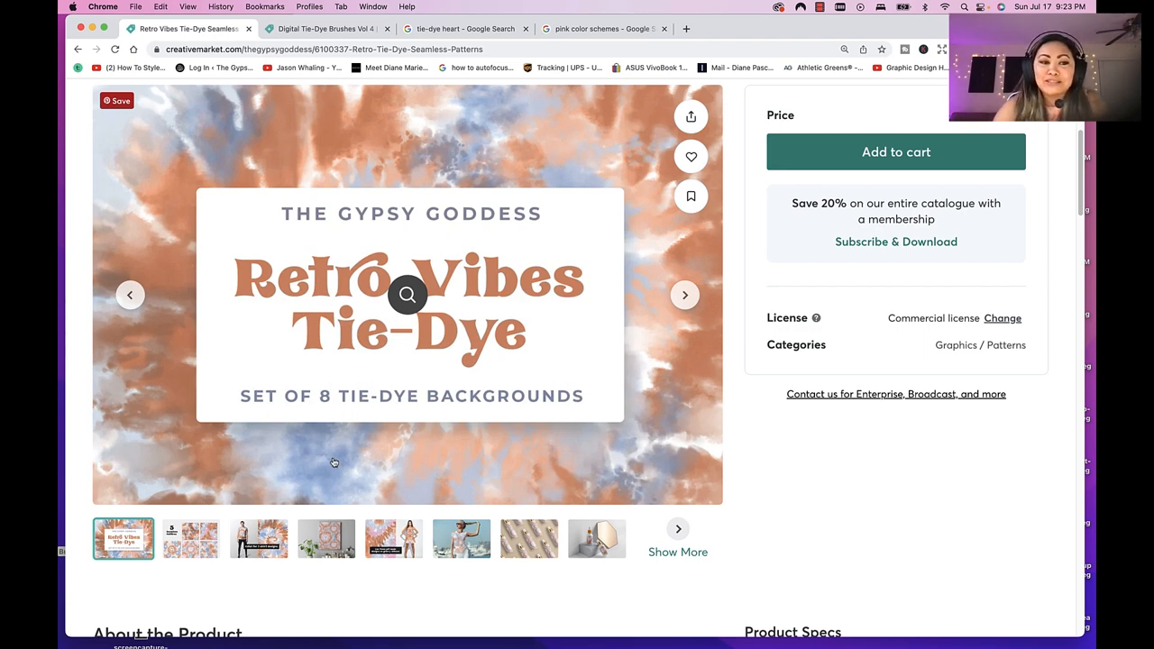
click(190, 538)
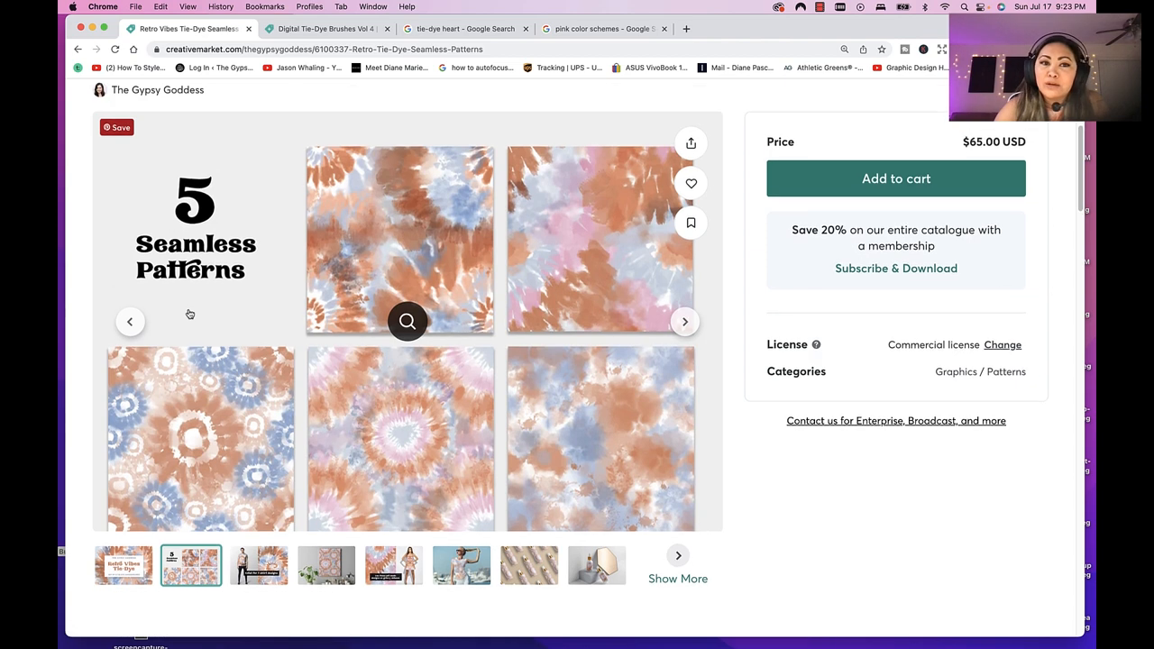
click(123, 565)
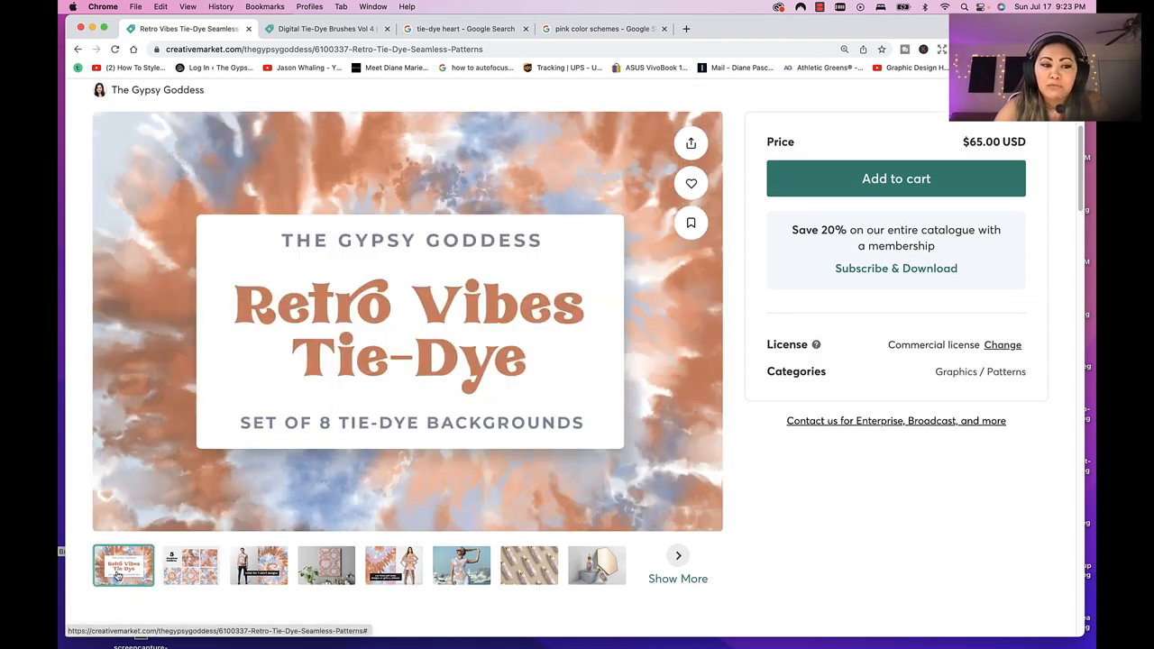
click(190, 565)
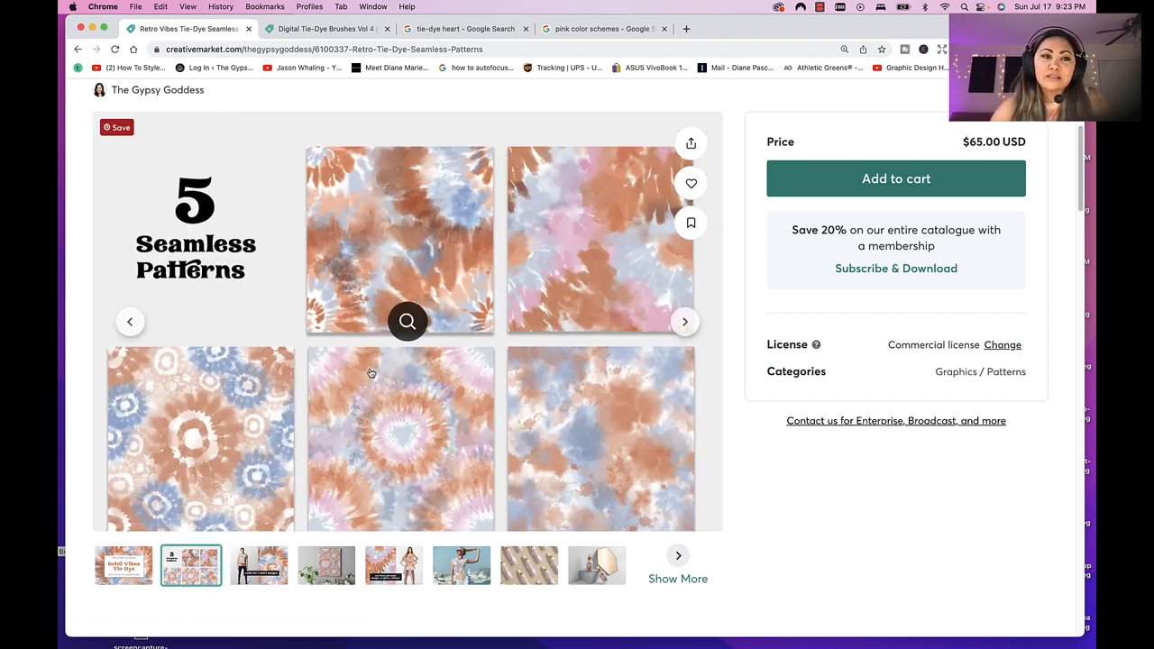
mouse_move(468, 498)
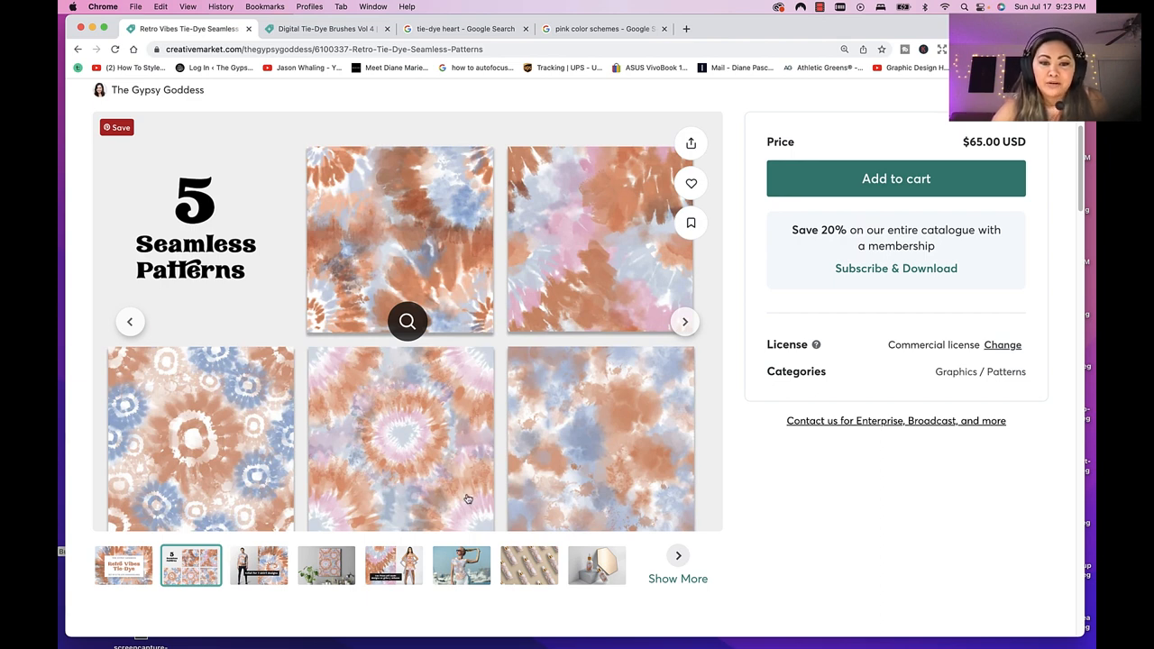
click(326, 565)
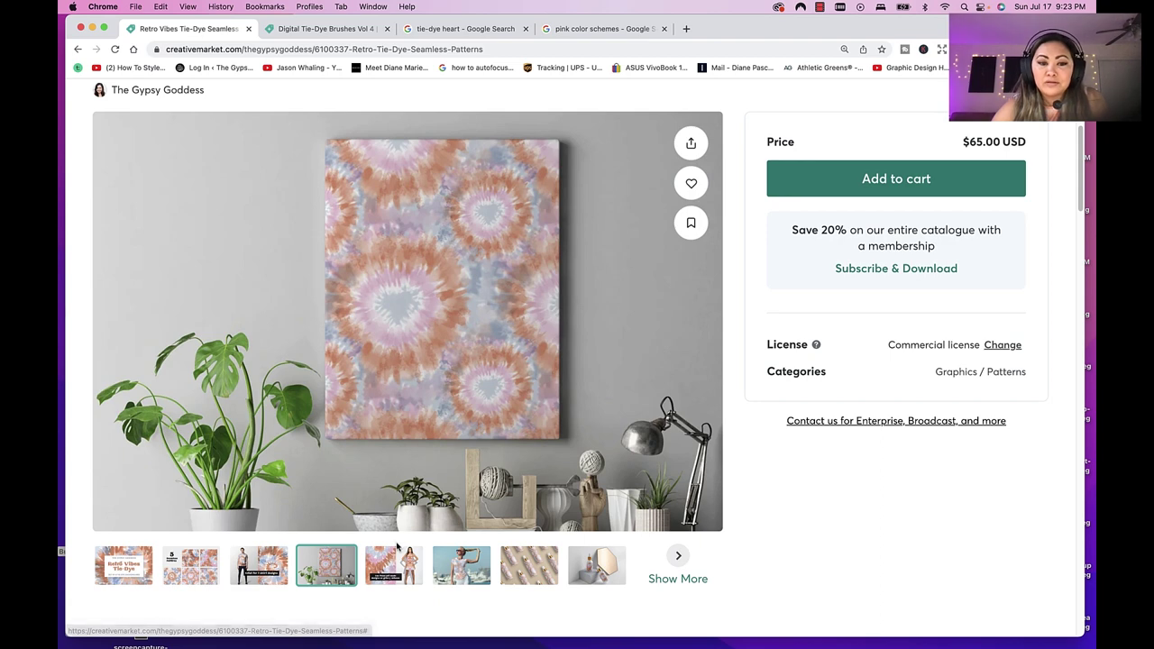
click(597, 566)
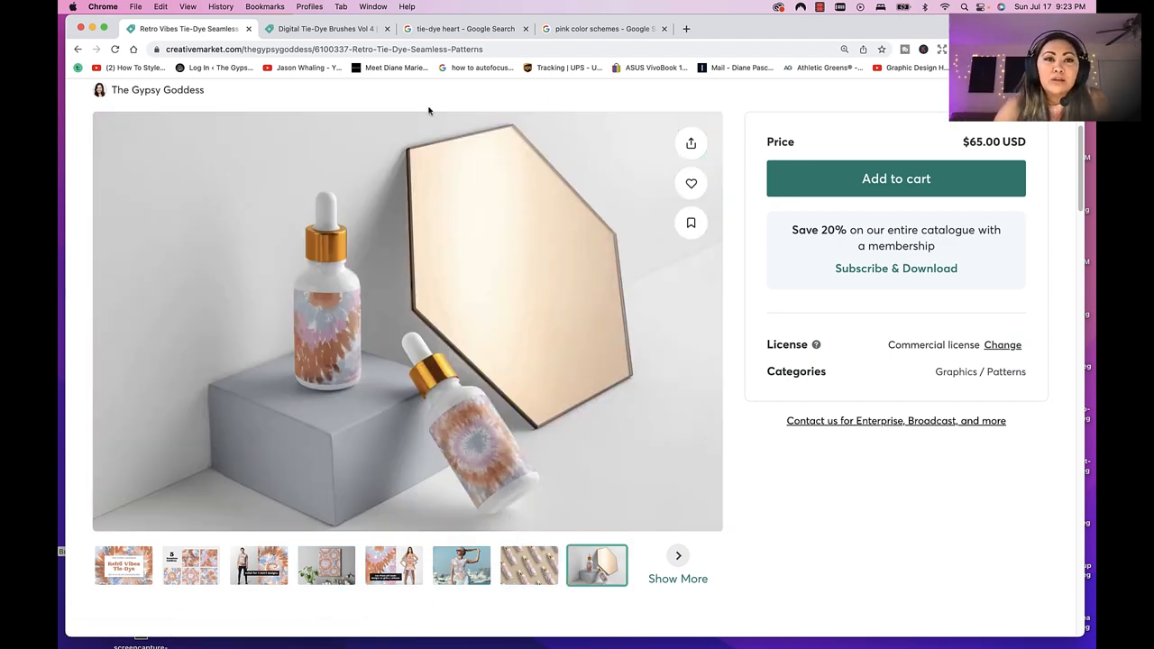
click(329, 28)
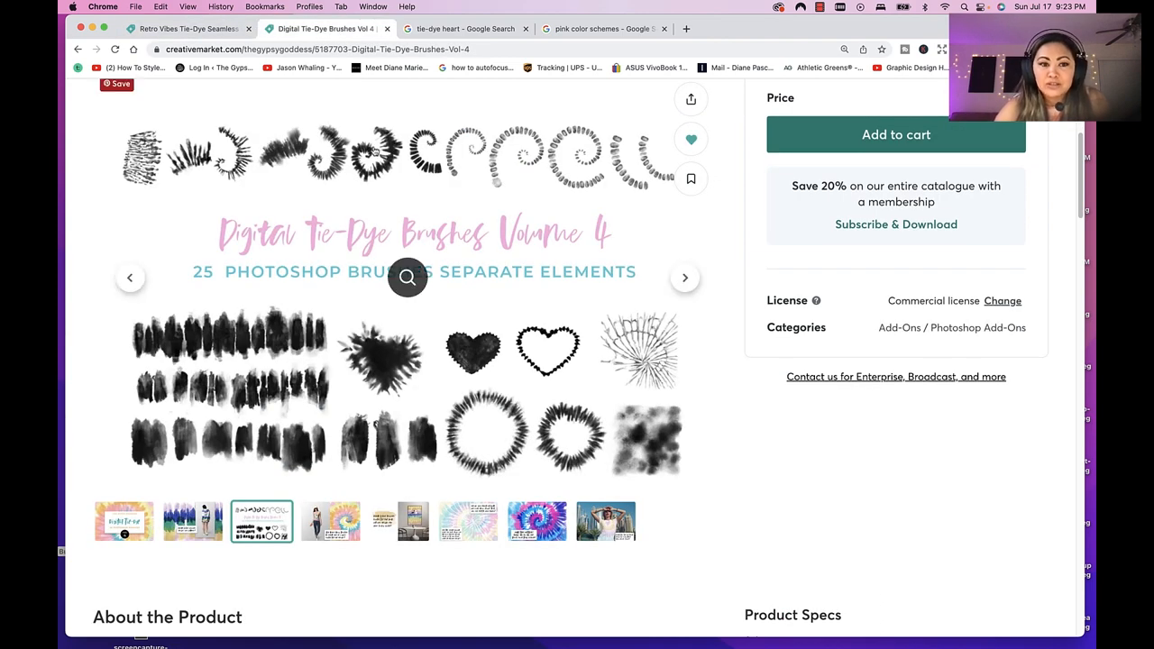
Step: View the Tie-Dye Brushes Vol 4 cover and brush elements previews, then go to tie-dye heart results
click(123, 544)
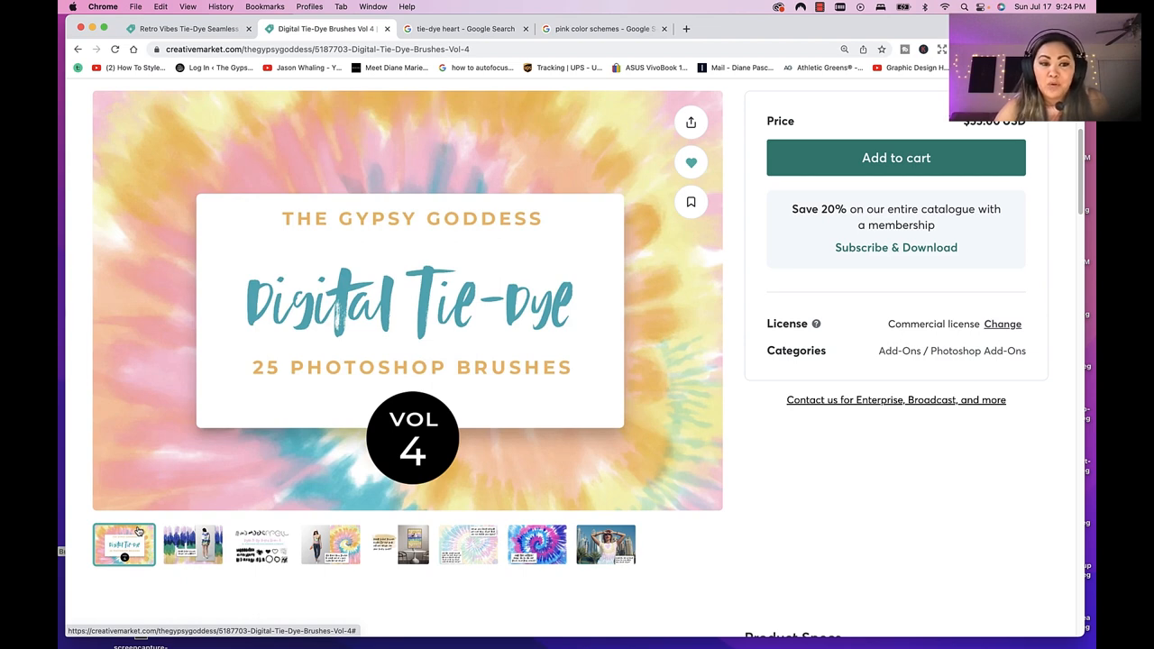
click(262, 543)
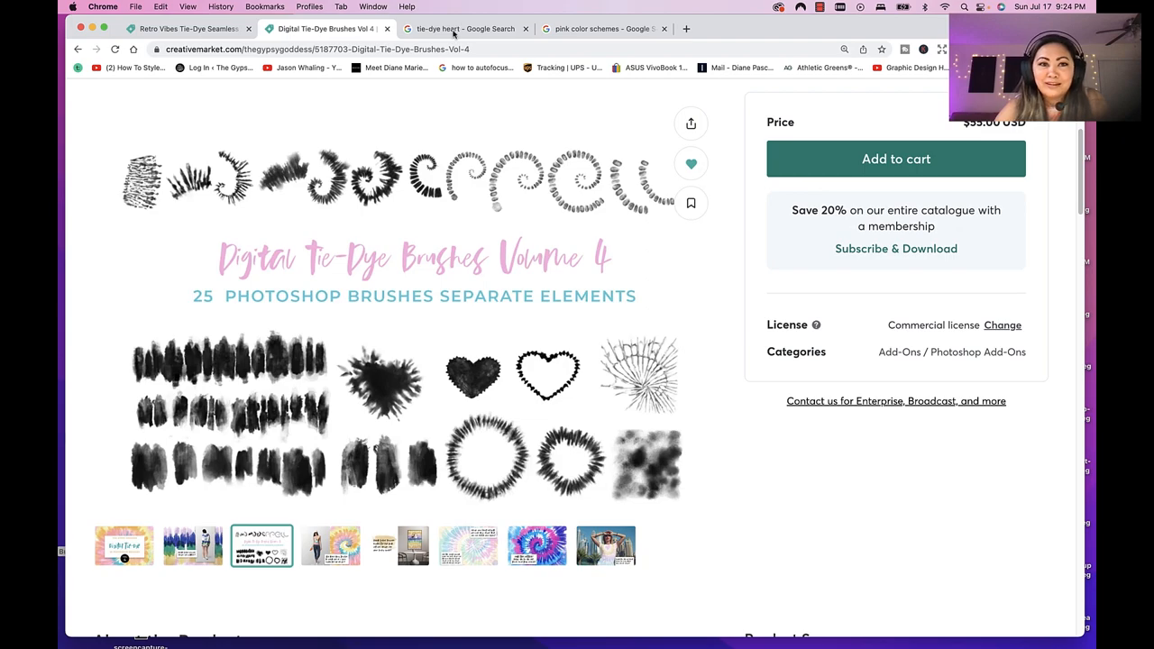
click(464, 28)
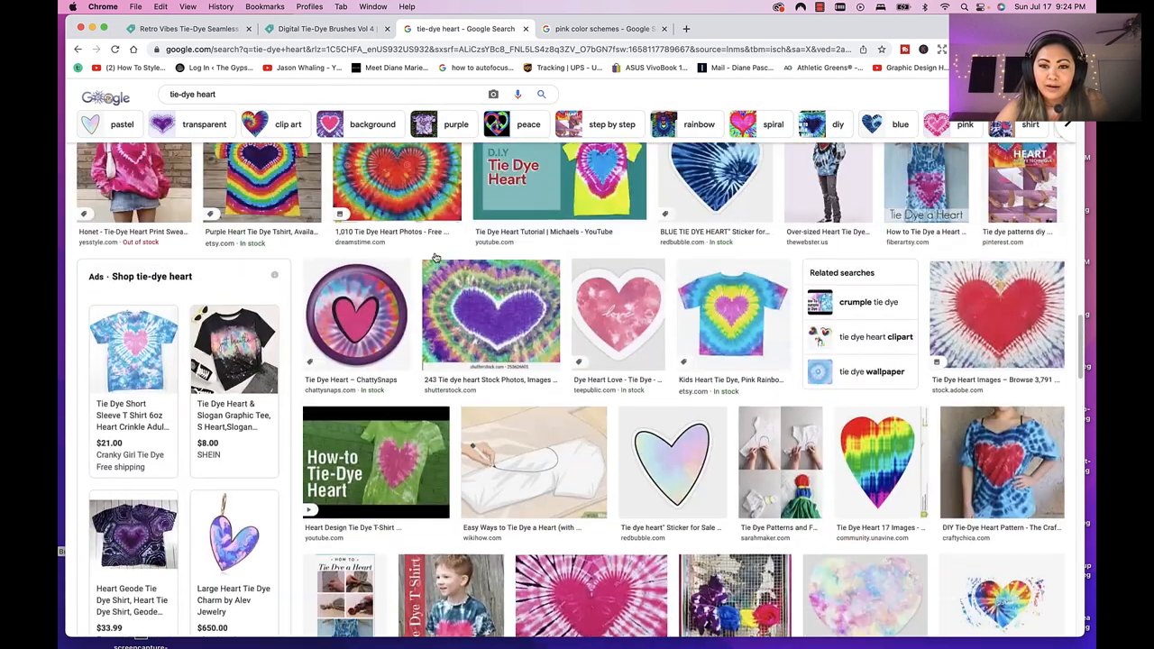
Step: Scroll through the tie-dye heart image results, then switch to the pink color schemes results
scroll(up, 3)
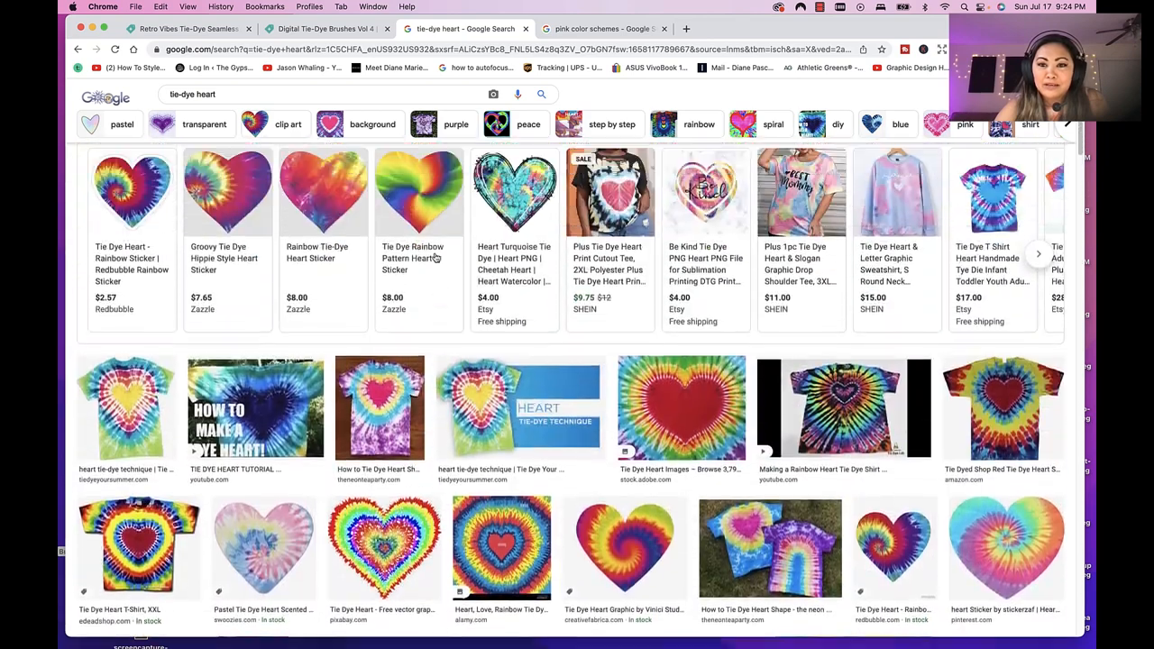
scroll(up, 3)
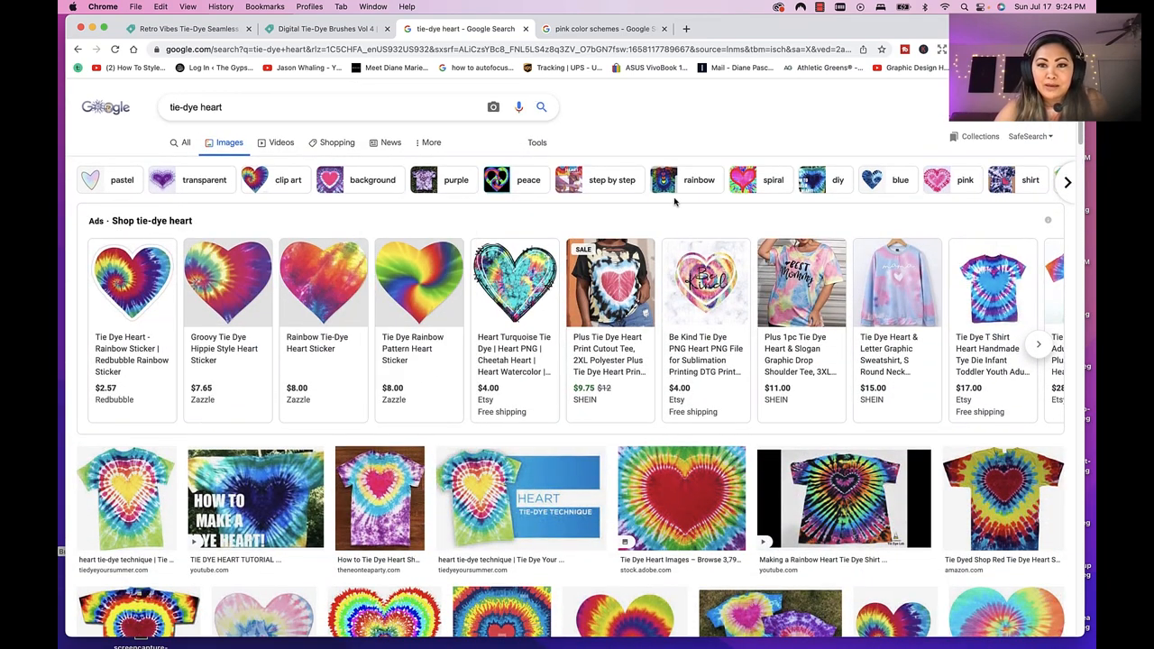
scroll(down, 3)
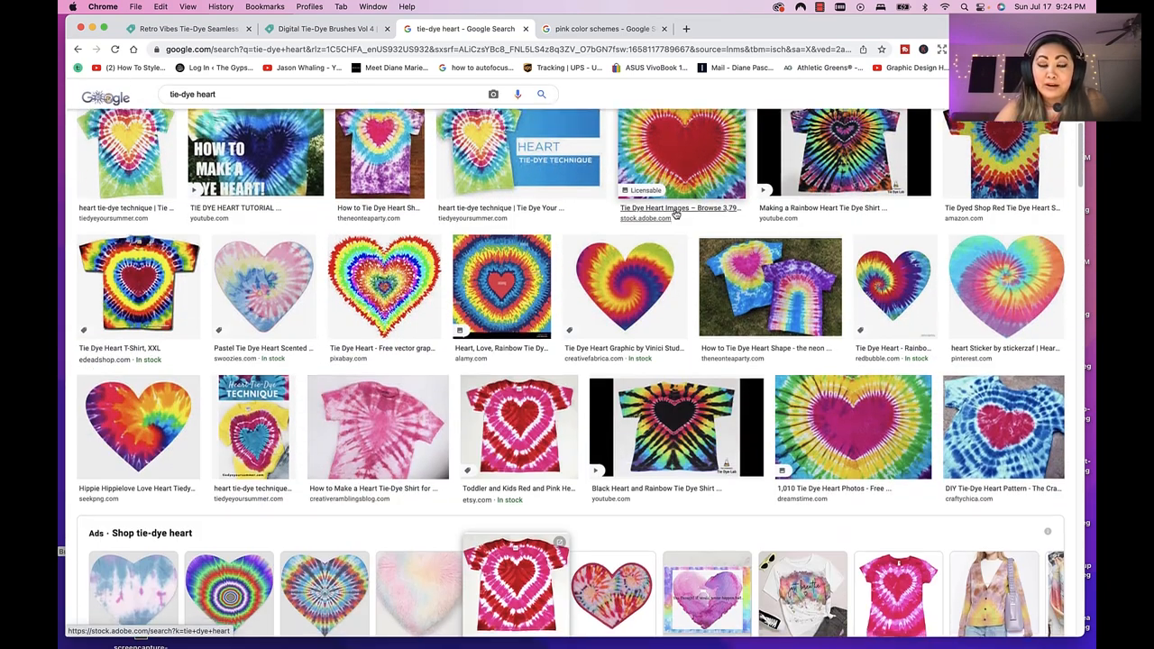
scroll(down, 3)
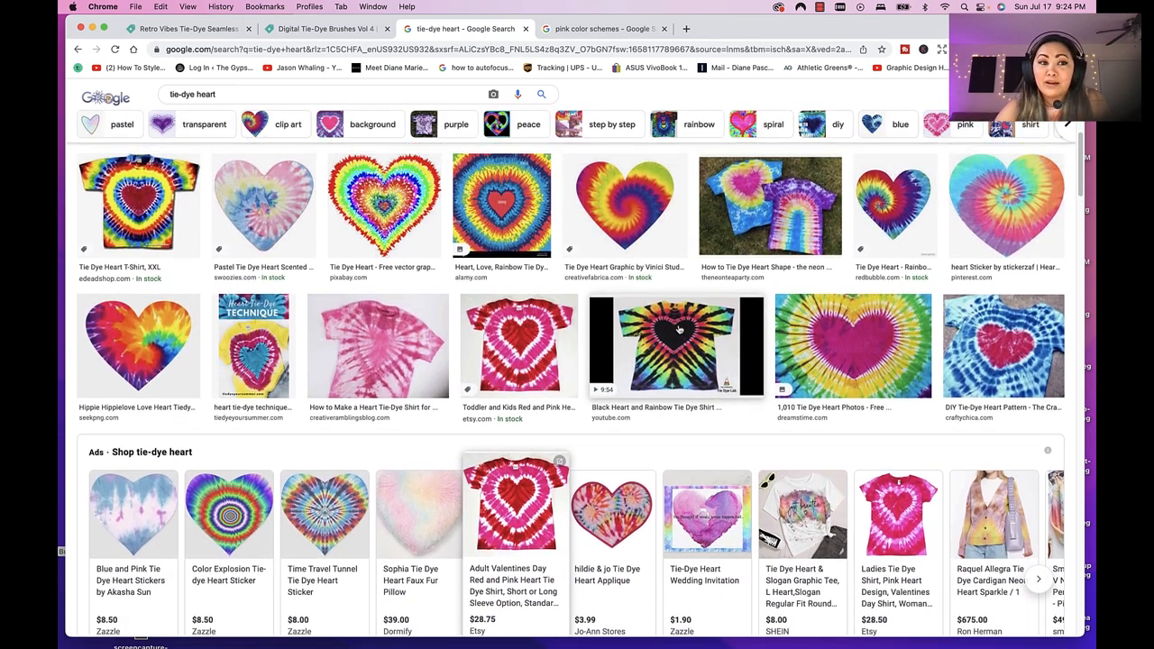
click(602, 28)
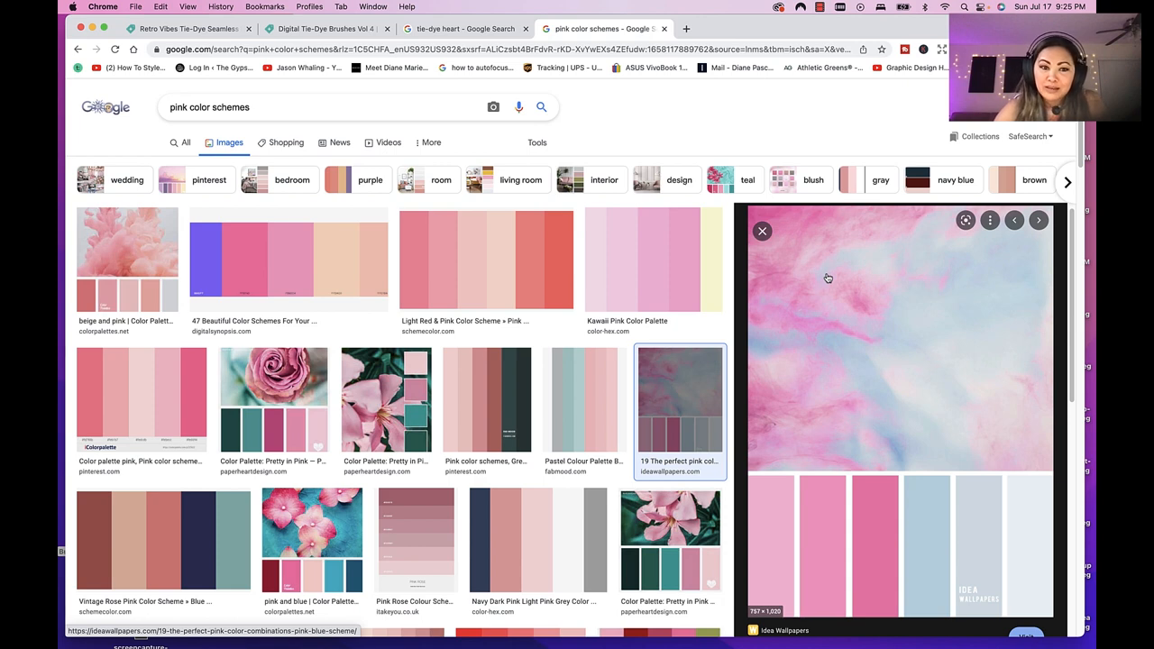
scroll(down, 3)
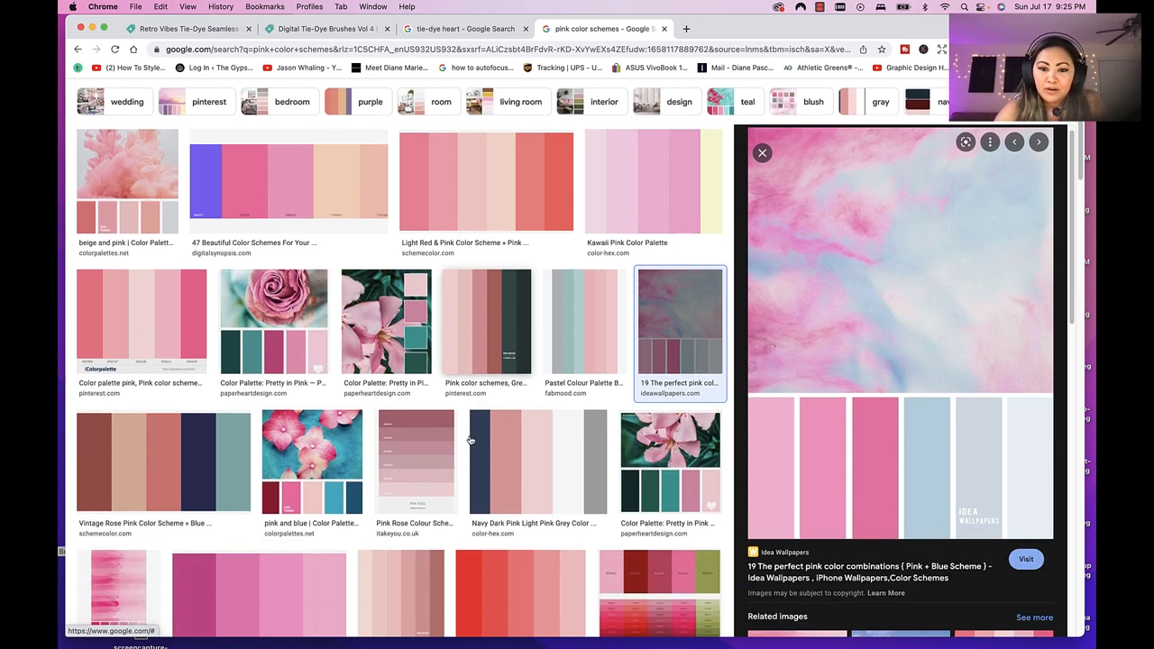
scroll(up, 3)
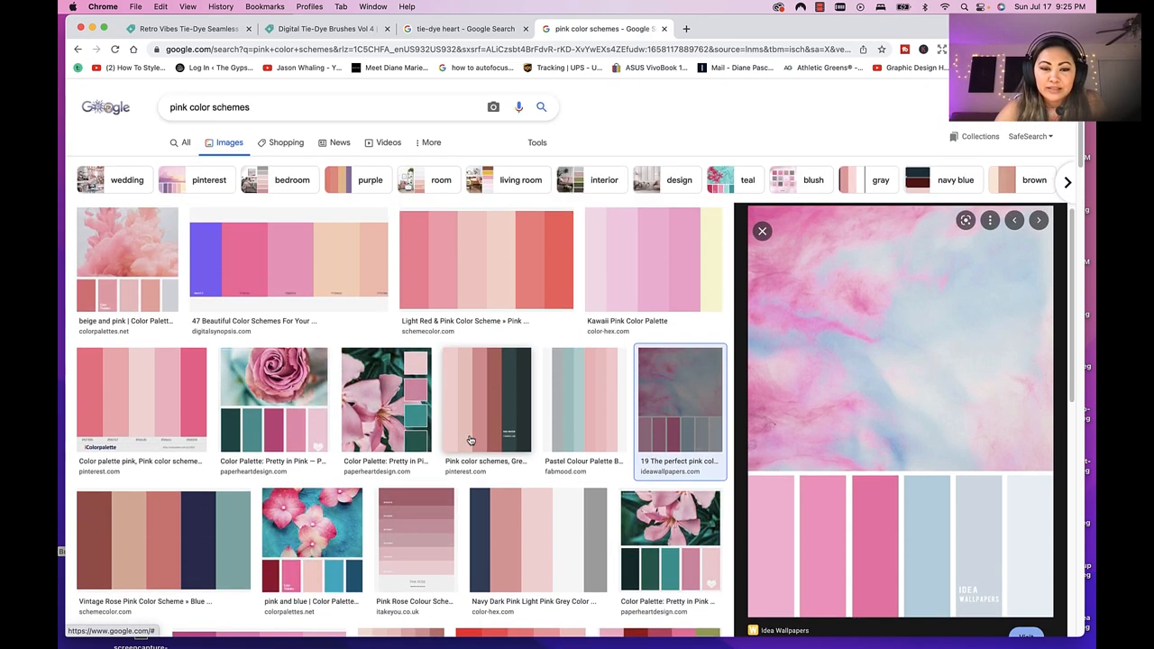
scroll(down, 3)
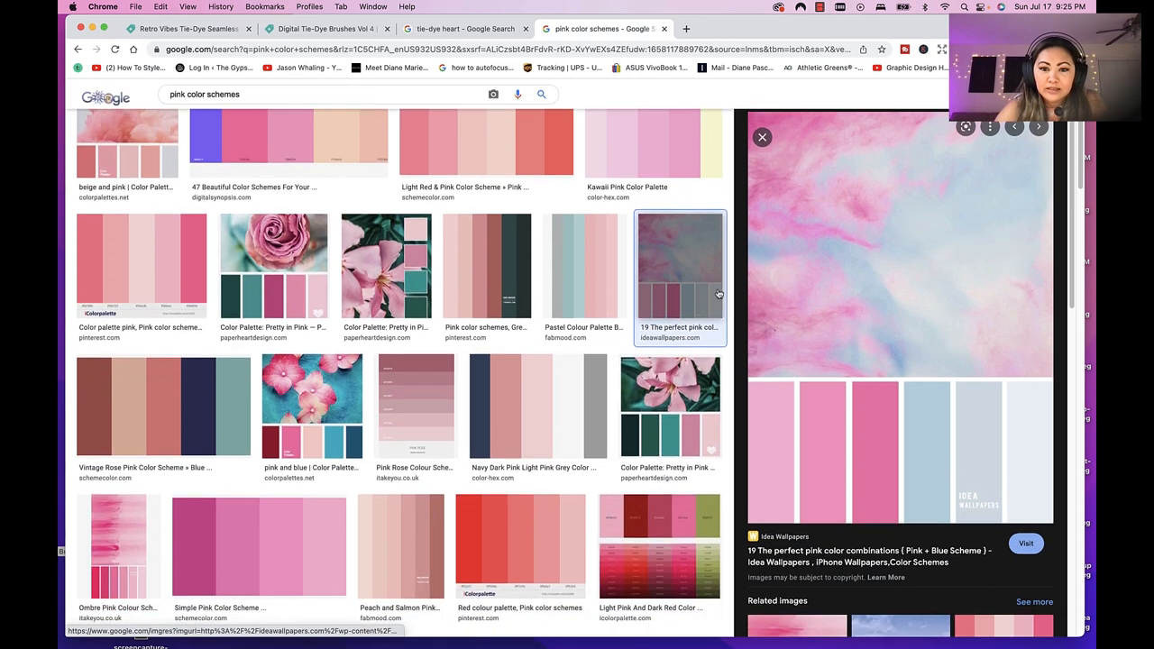
scroll(down, 3)
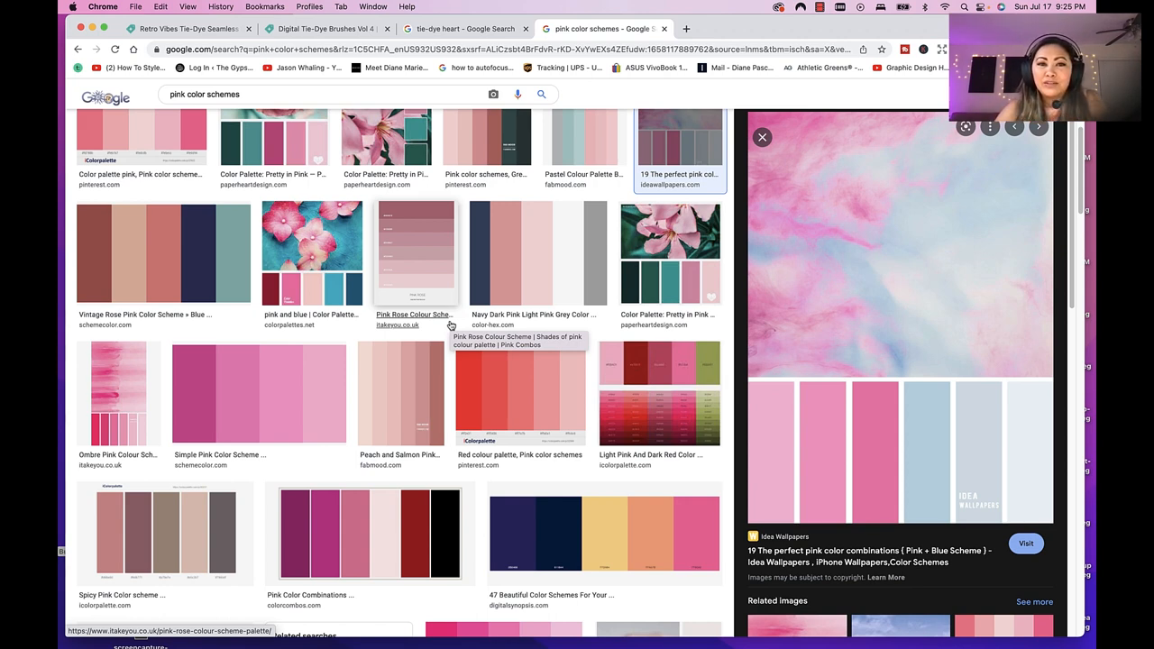
scroll(up, 3)
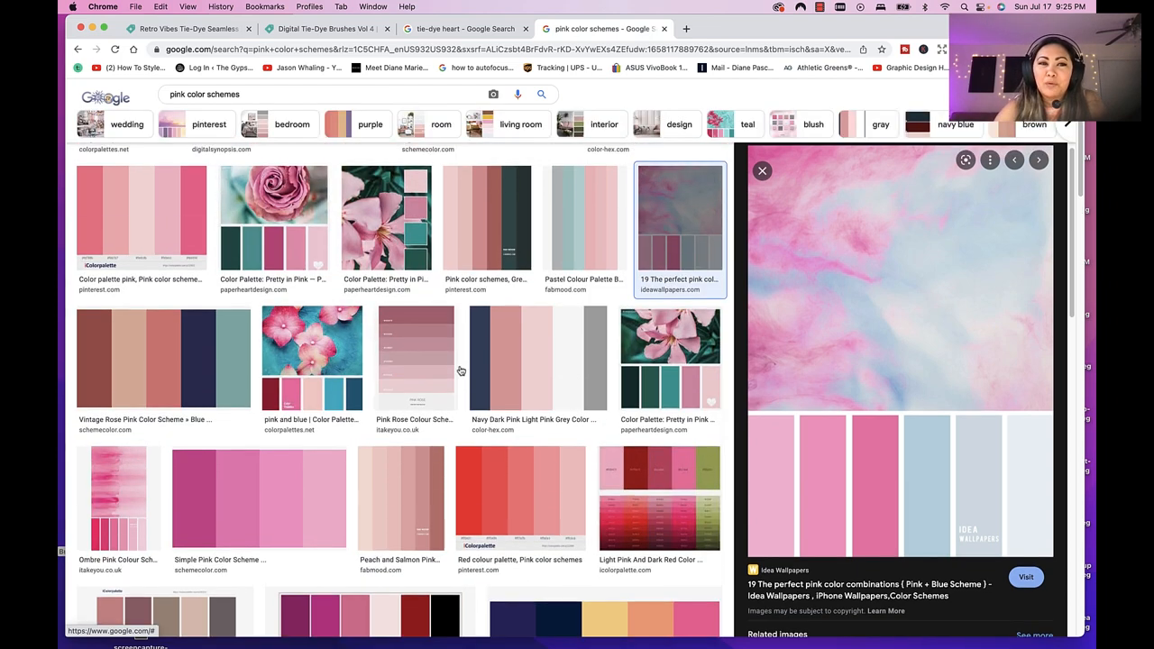
click(463, 28)
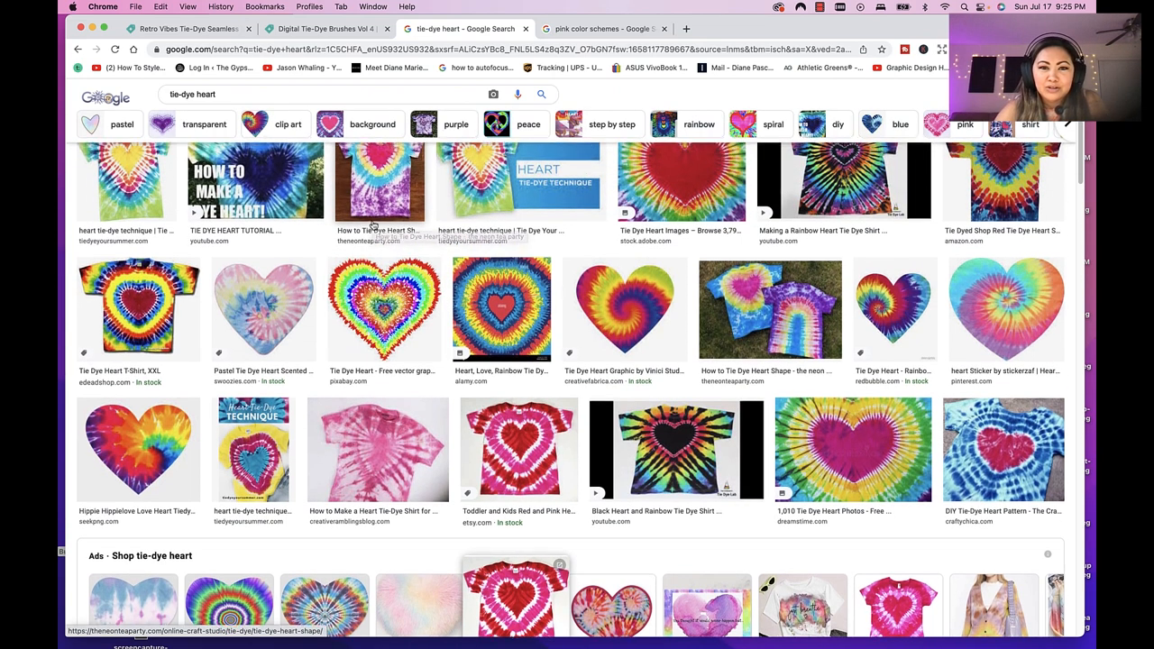
click(599, 28)
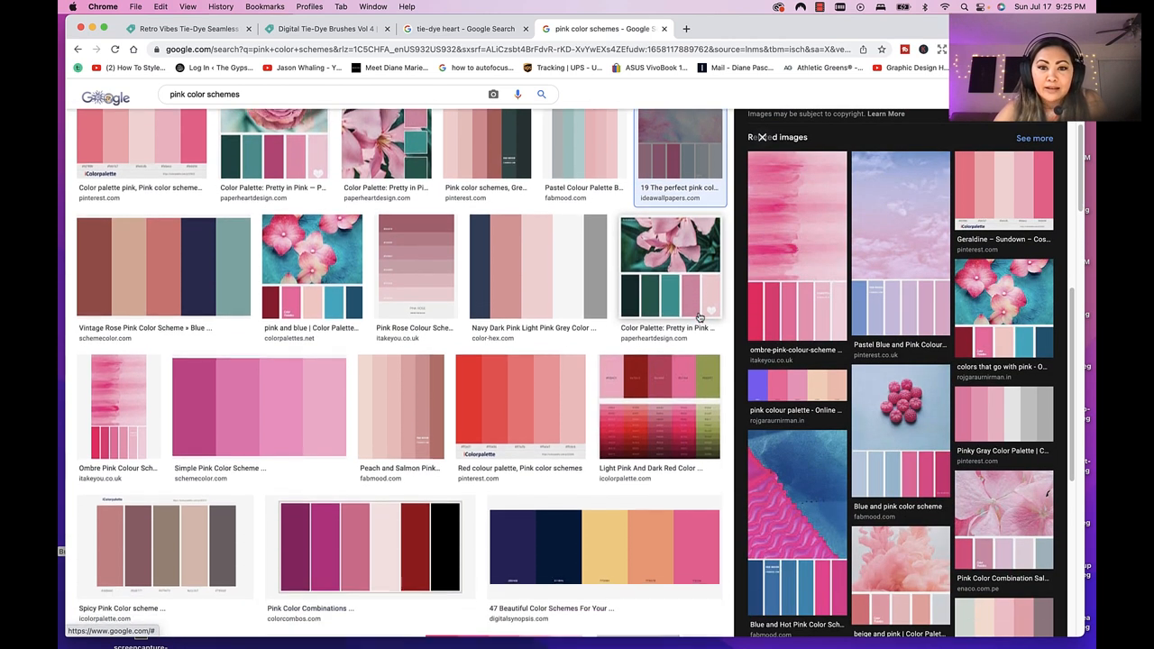
Step: Scroll down the pink color schemes results to the aesthetic, pastel and bright pink suggestions
scroll(down, 3)
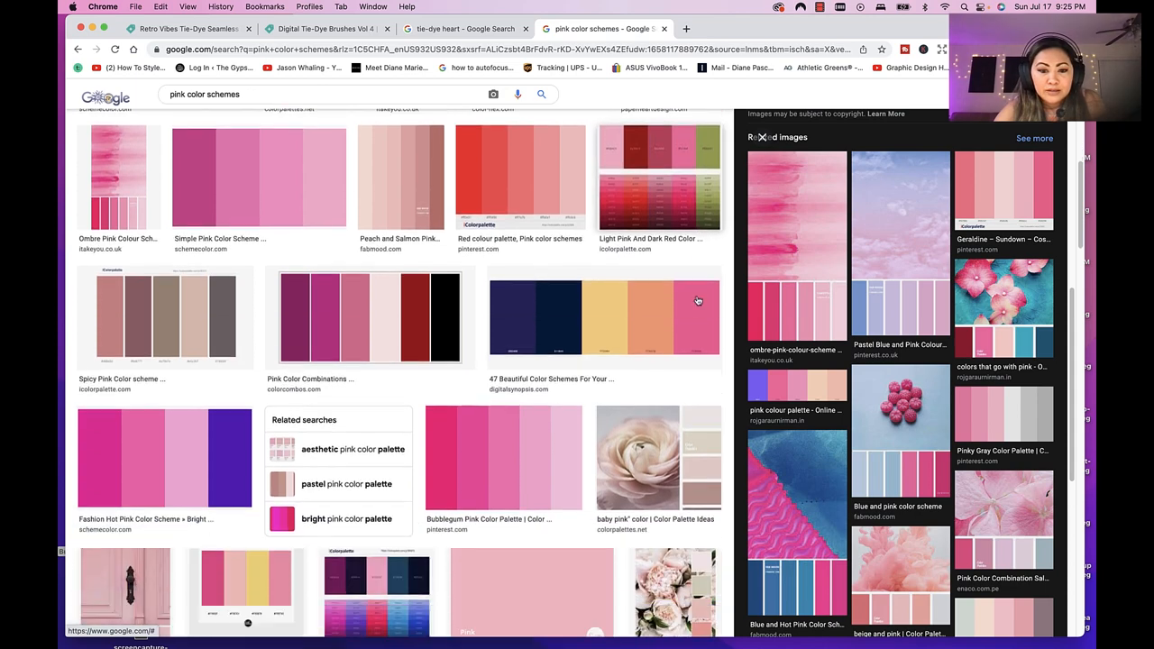
scroll(up, 3)
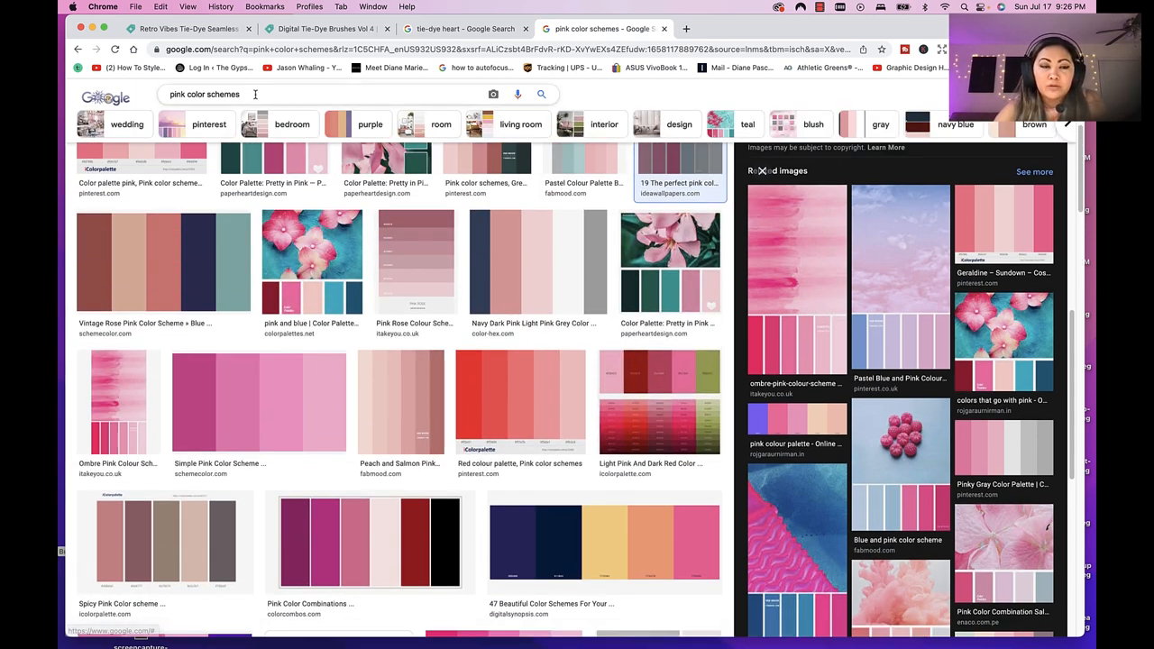
scroll(down, 3)
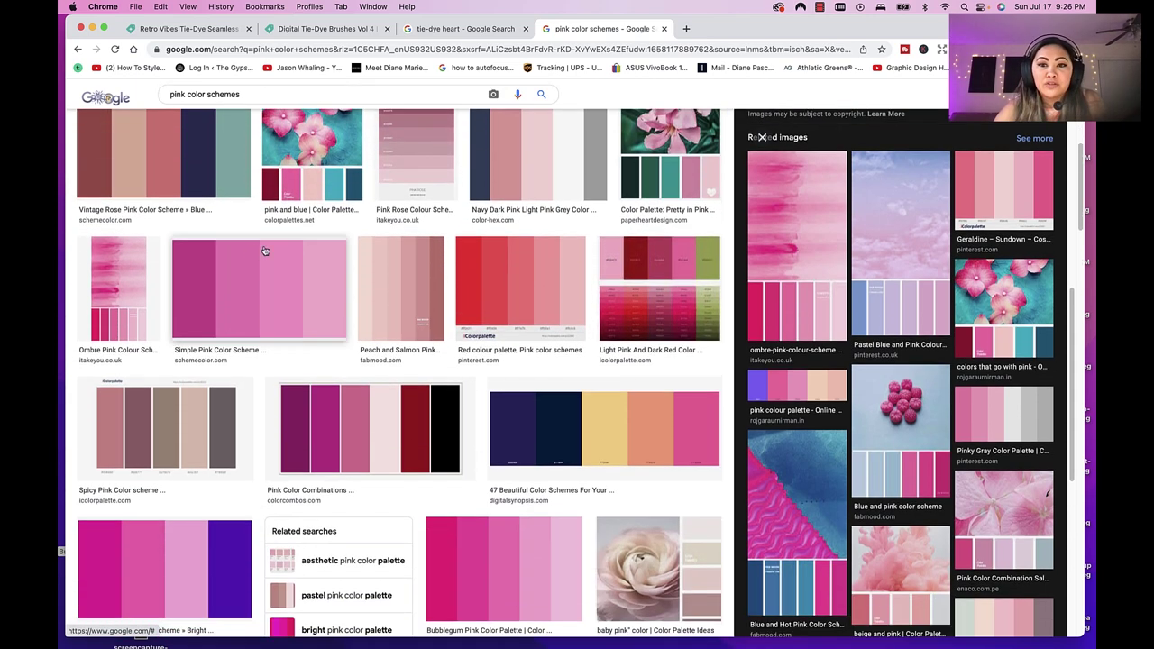
mouse_move(671, 294)
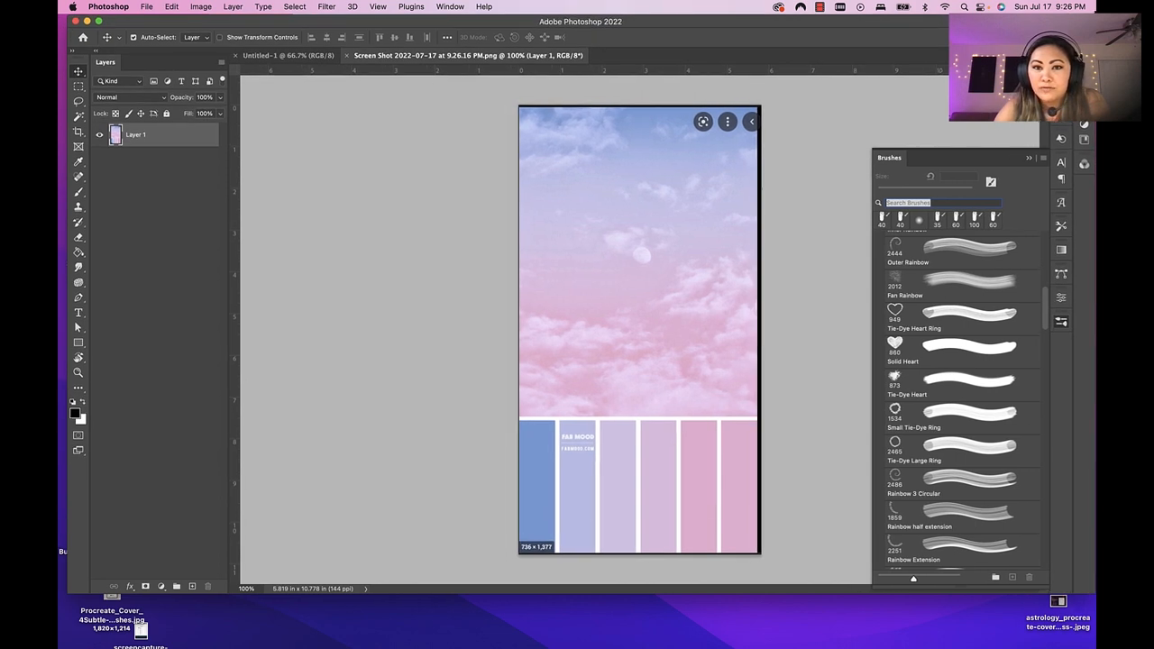
Step: With the Eyedropper, sample the periwinkle blue and soft pink swatches from the palette screenshot
click(289, 55)
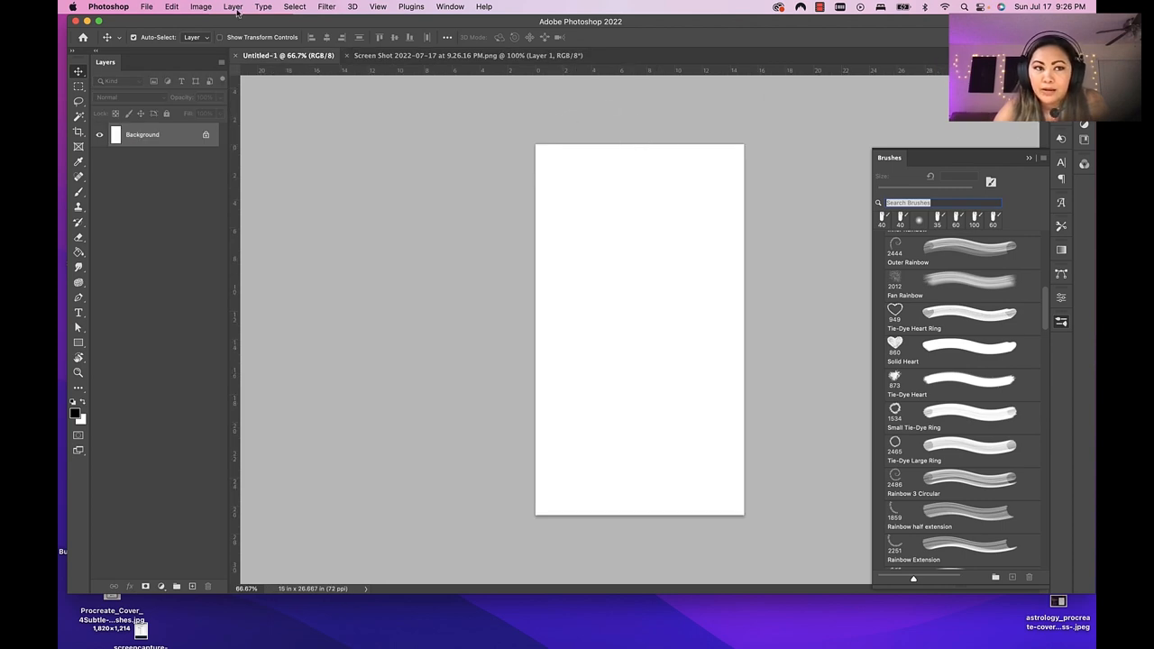
mouse_move(236, 13)
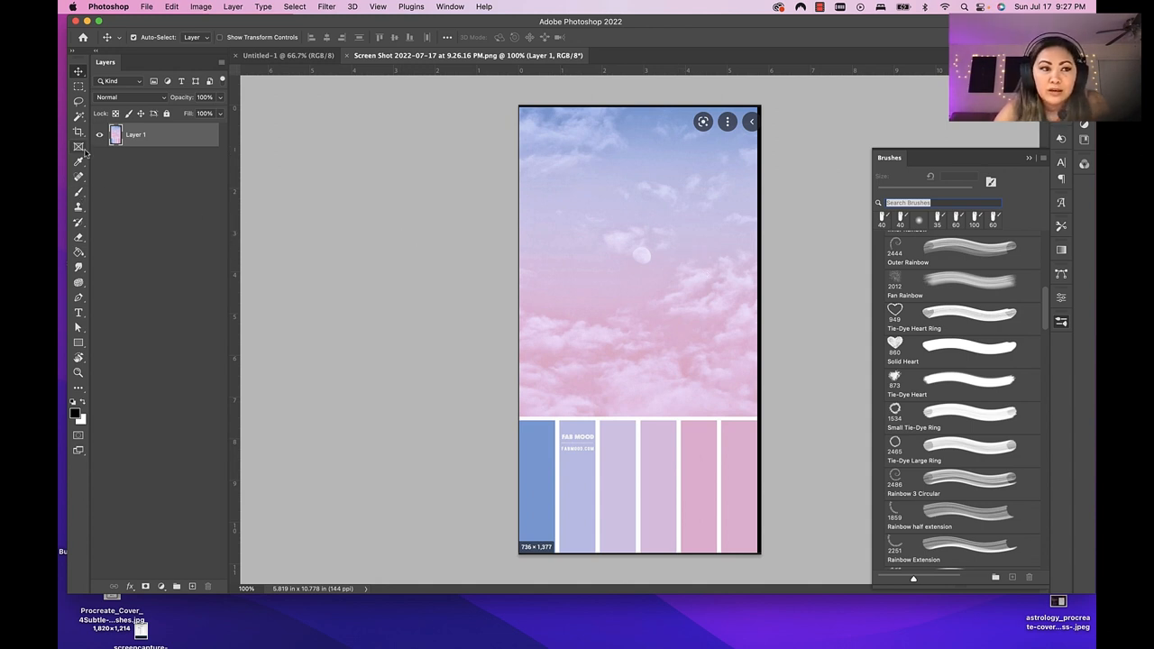
click(79, 164)
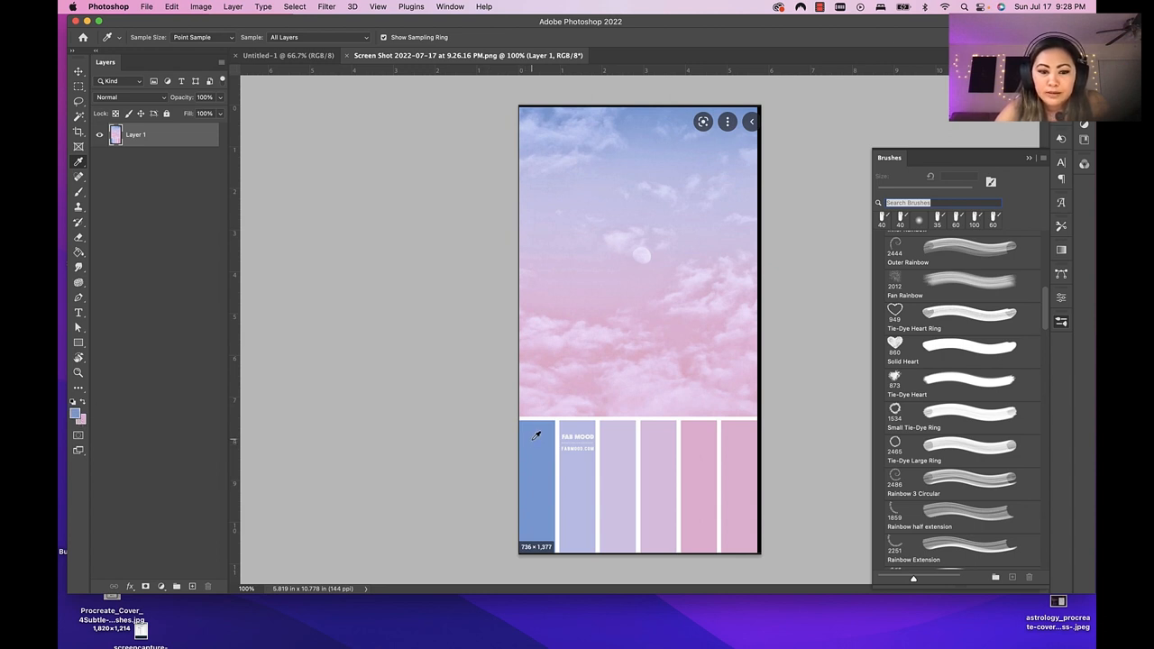
mouse_move(613, 403)
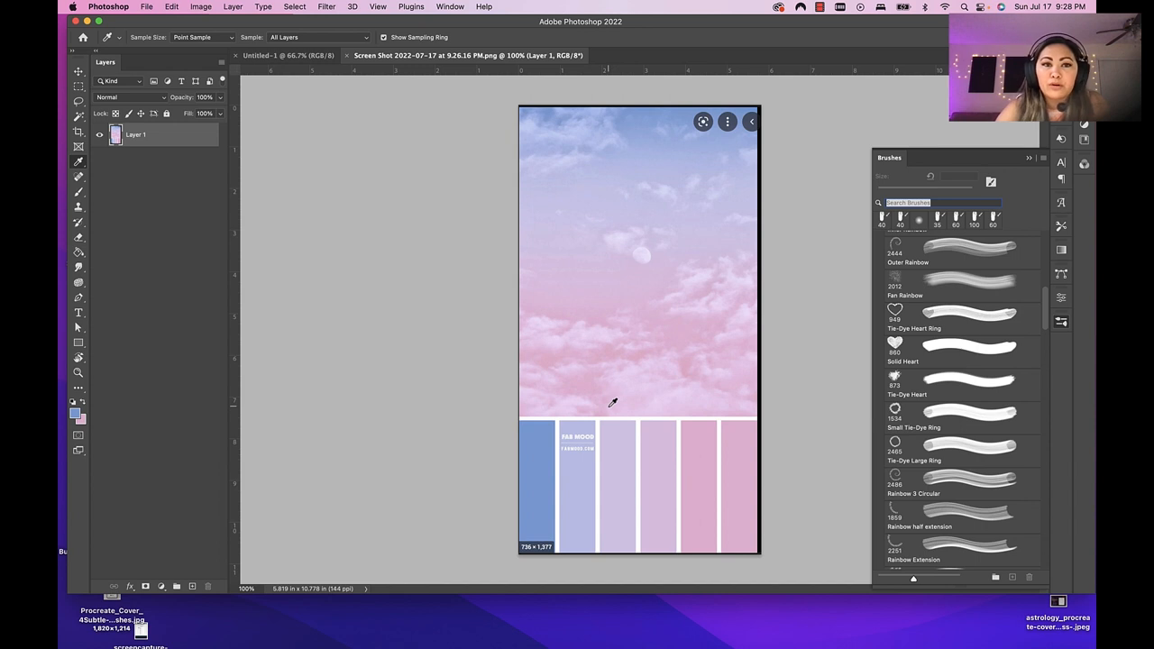
click(275, 55)
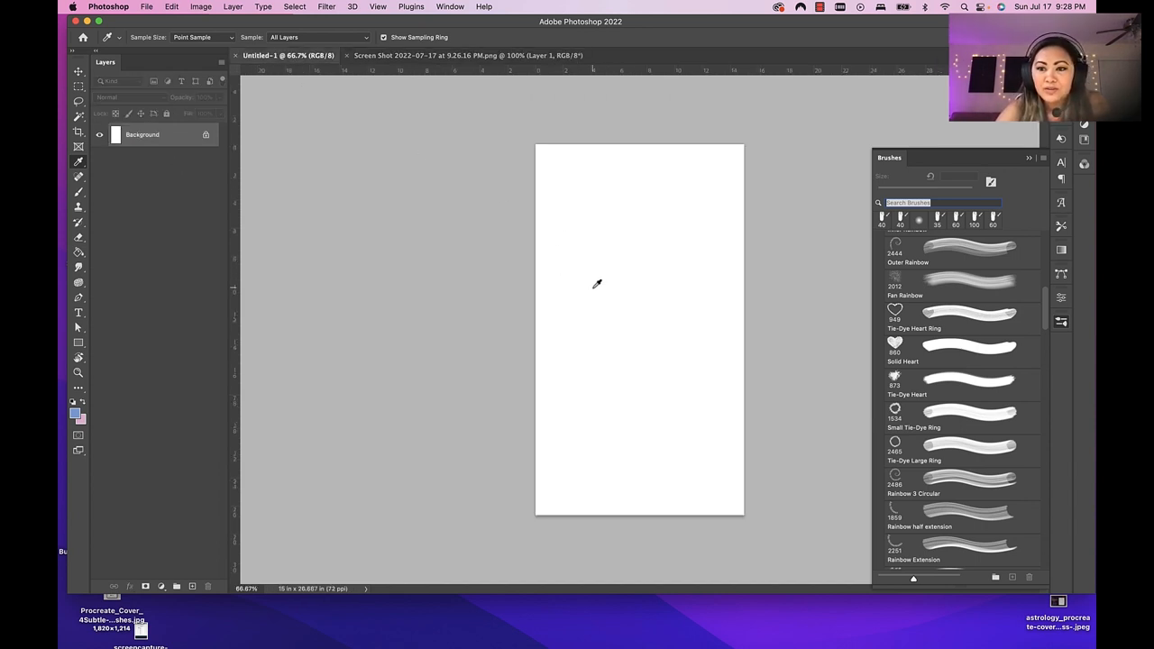
mouse_move(644, 252)
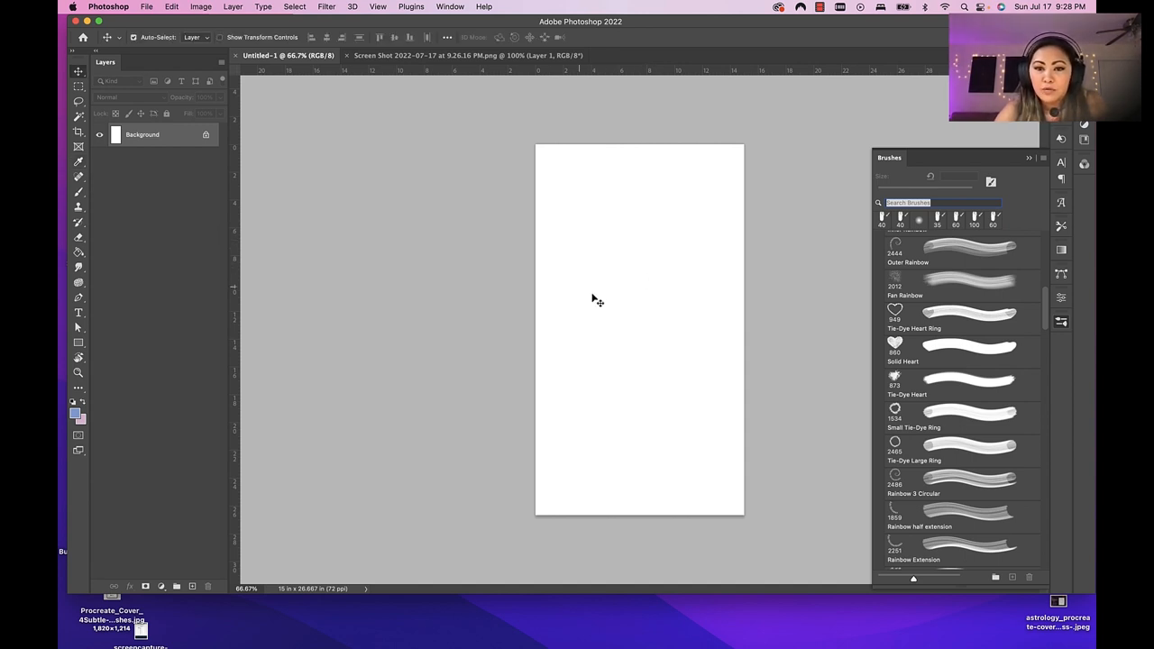
Step: Scroll the Brushes panel and select the Tie-Dye Large Ring brush preset
scroll(up, 3)
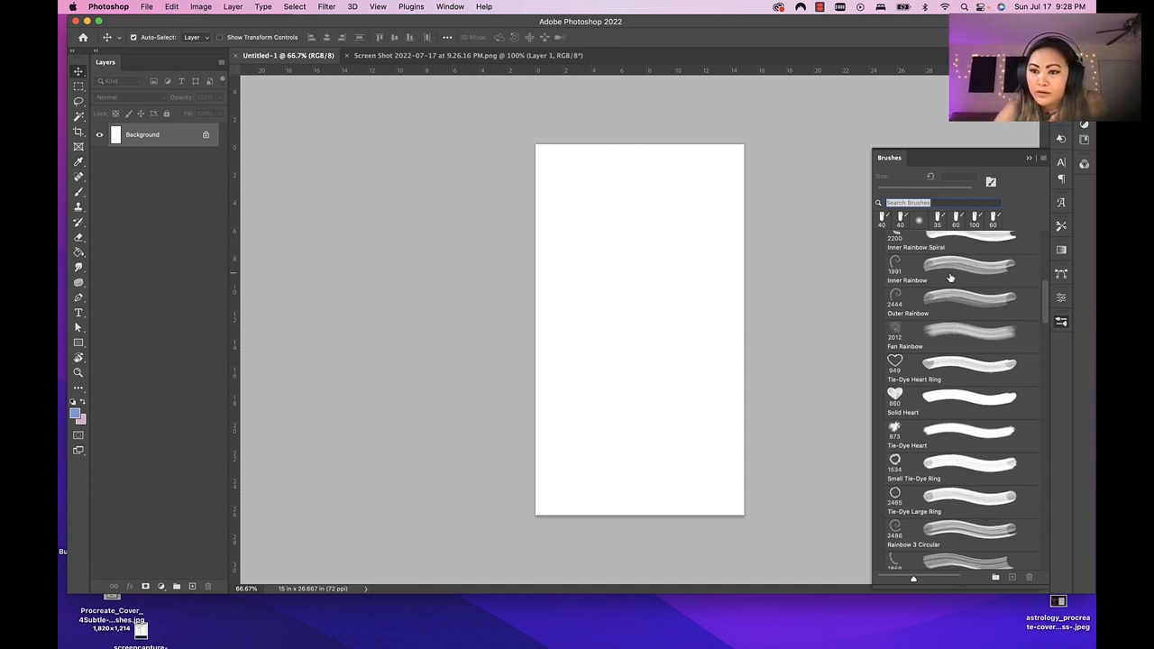
scroll(up, 3)
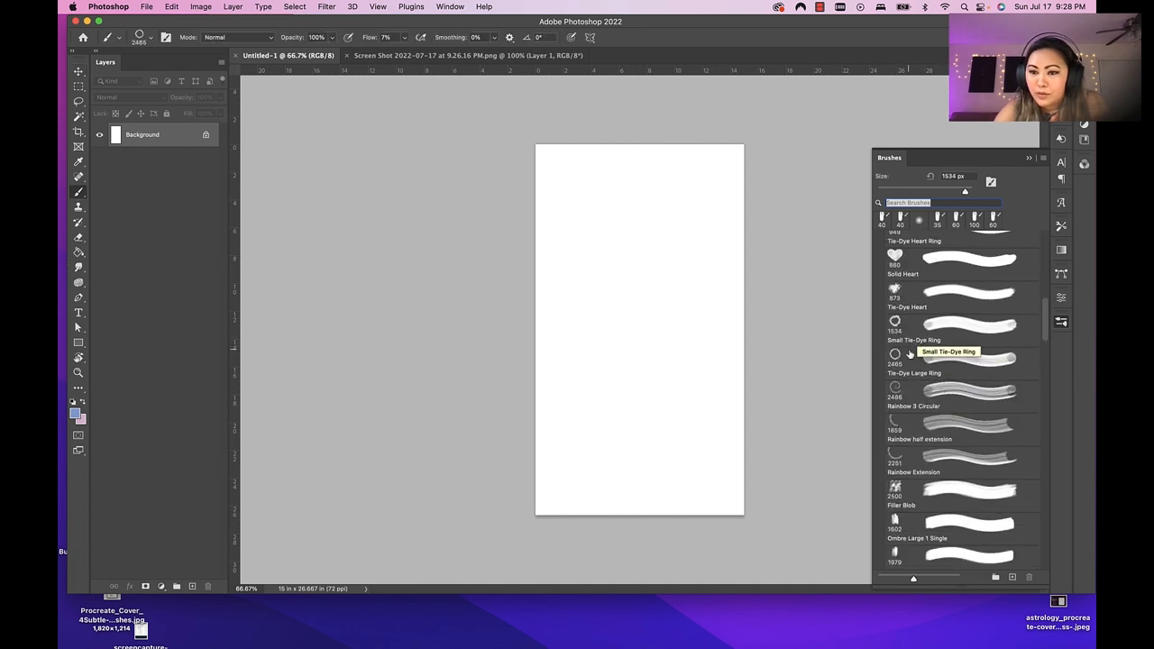
click(895, 291)
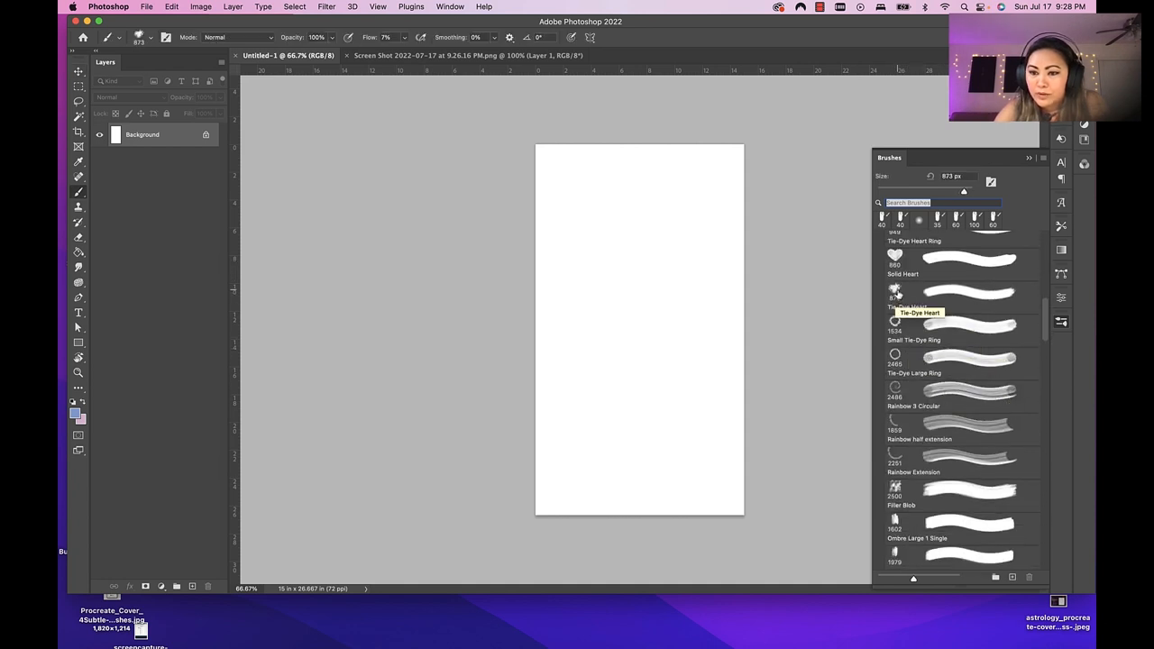
click(895, 325)
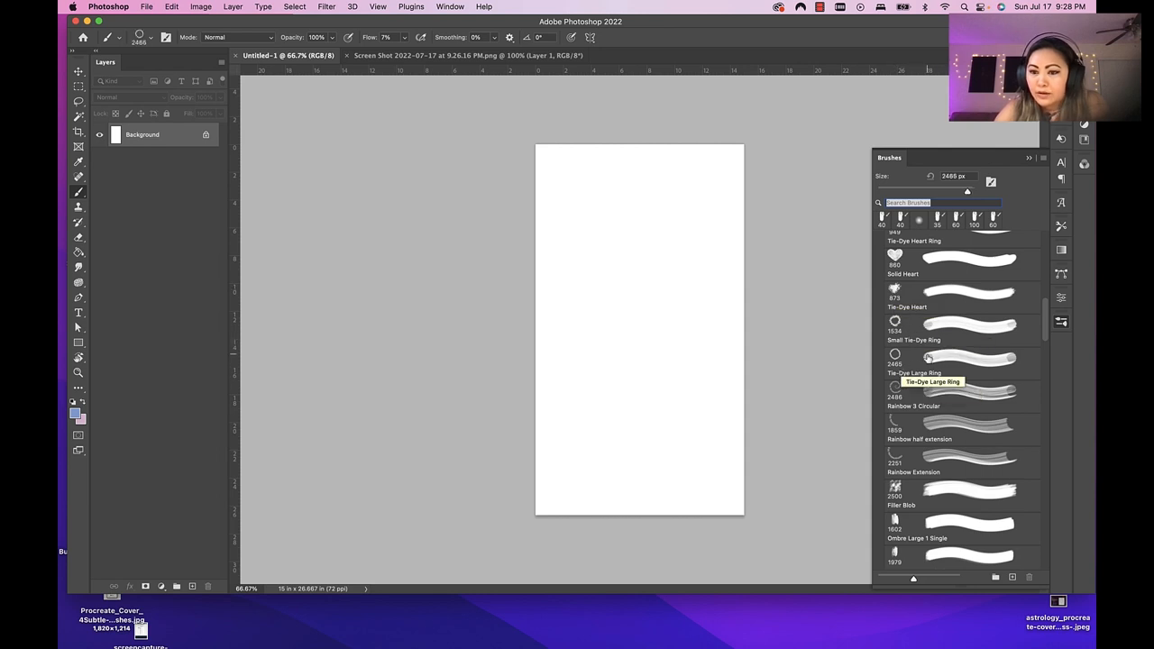
mouse_move(911, 361)
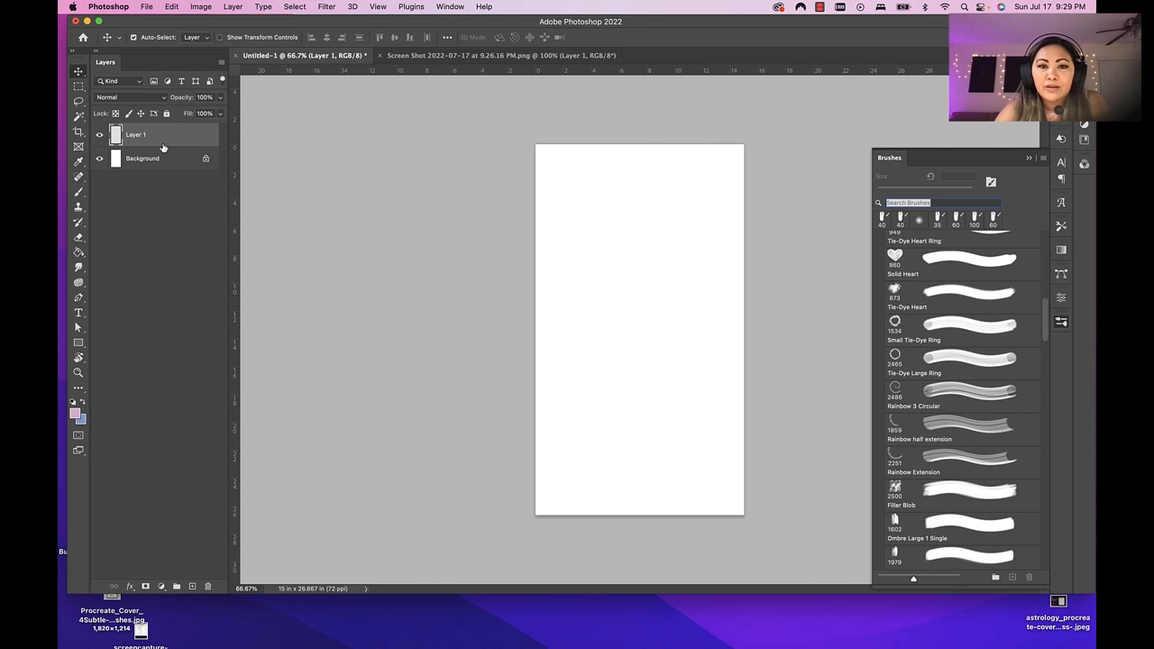
mouse_move(710, 376)
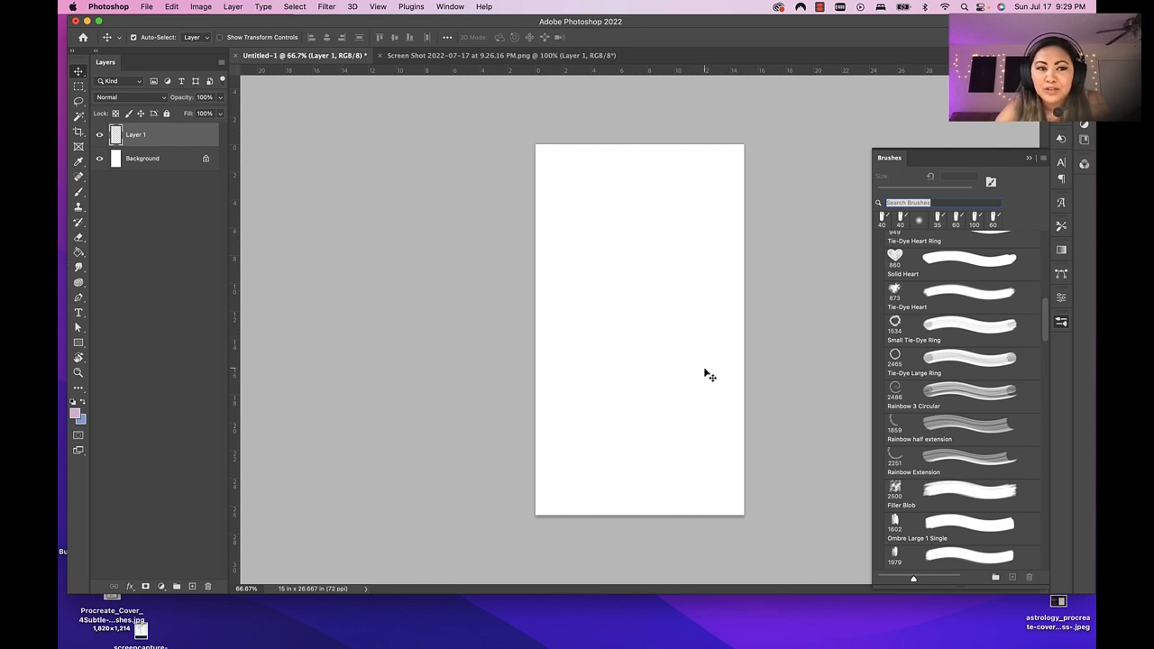
mouse_move(295, 164)
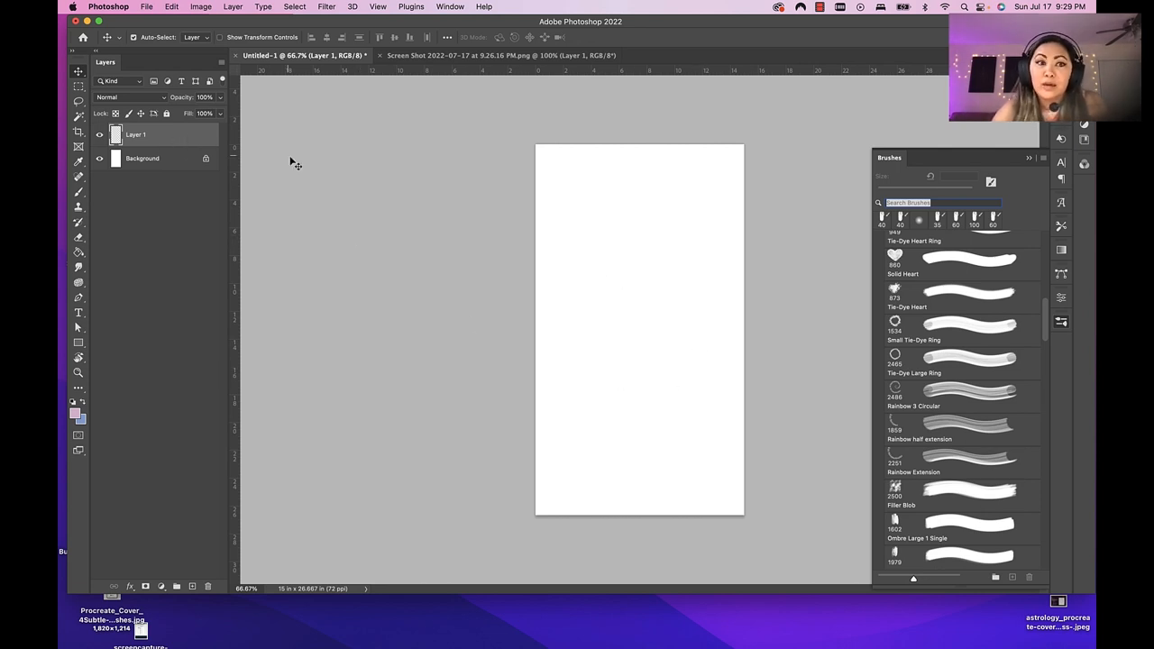
mouse_move(577, 231)
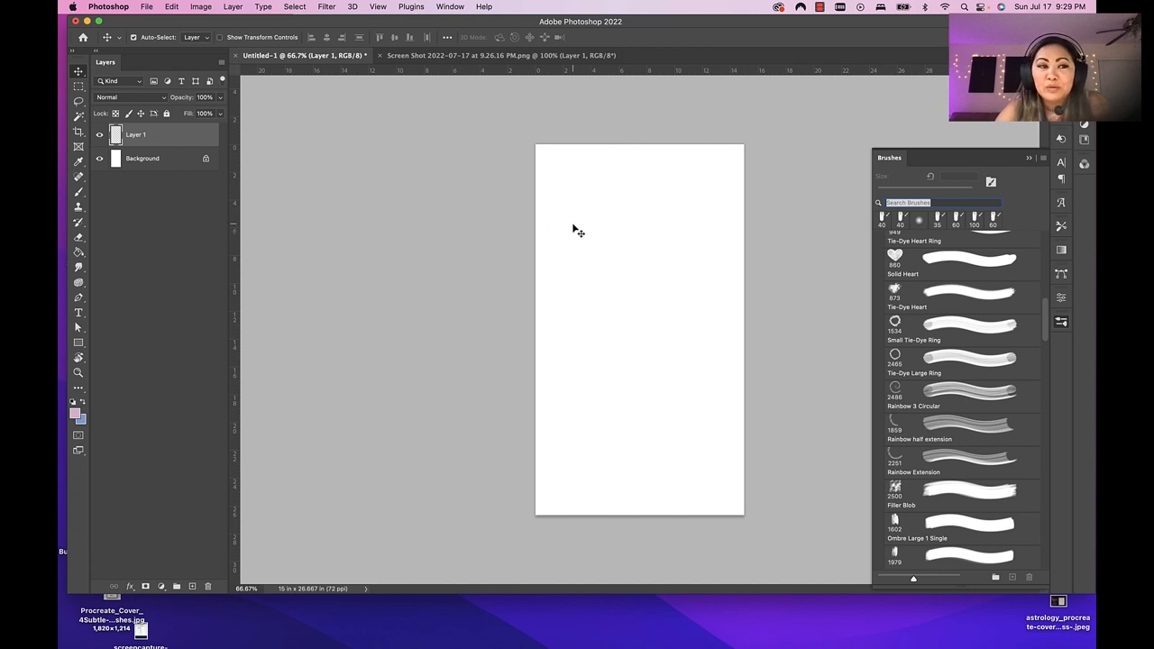
mouse_move(586, 237)
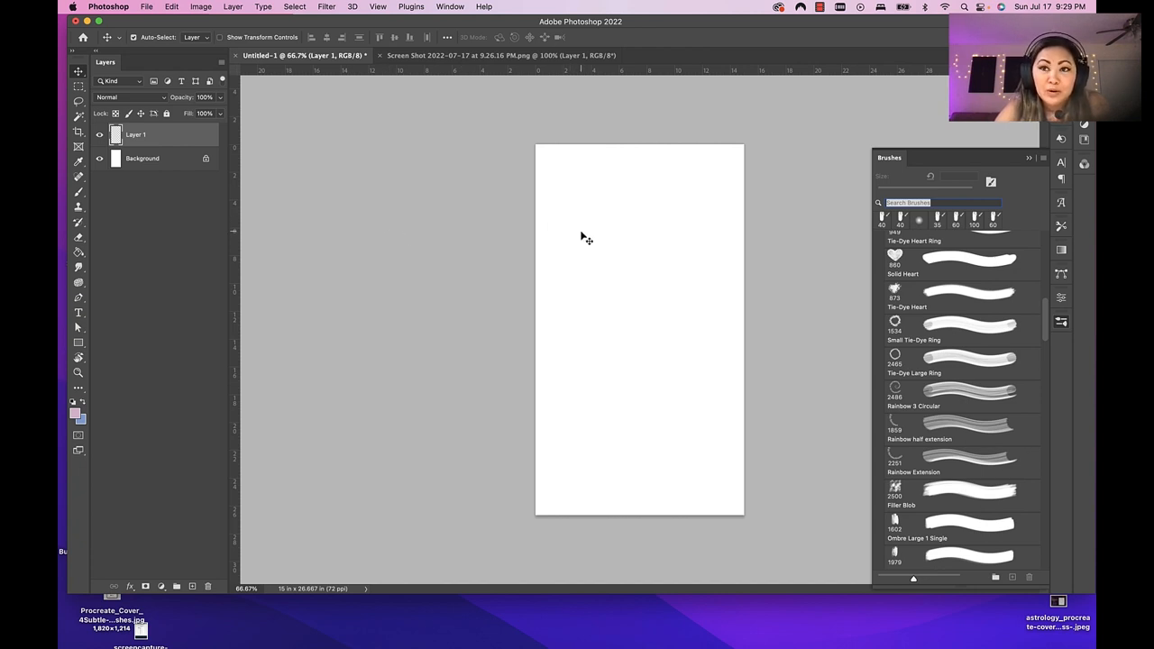
mouse_move(577, 256)
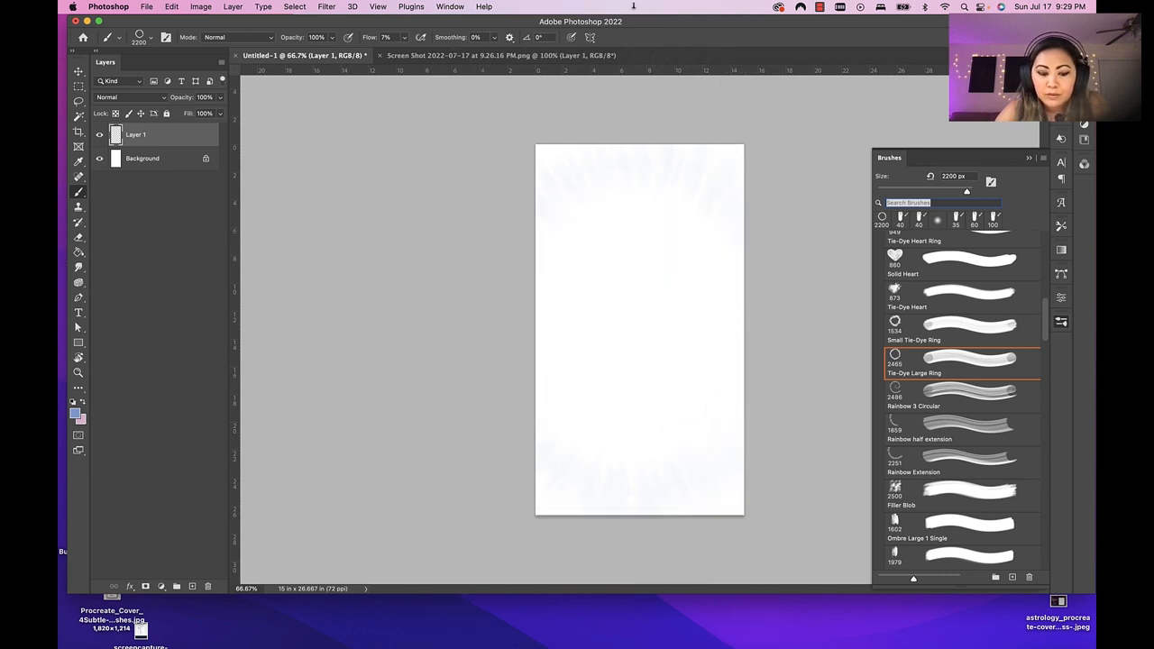
Step: Set brush Flow to 100% and stamp a large blue tie-dye ring across the canvas
click(404, 37)
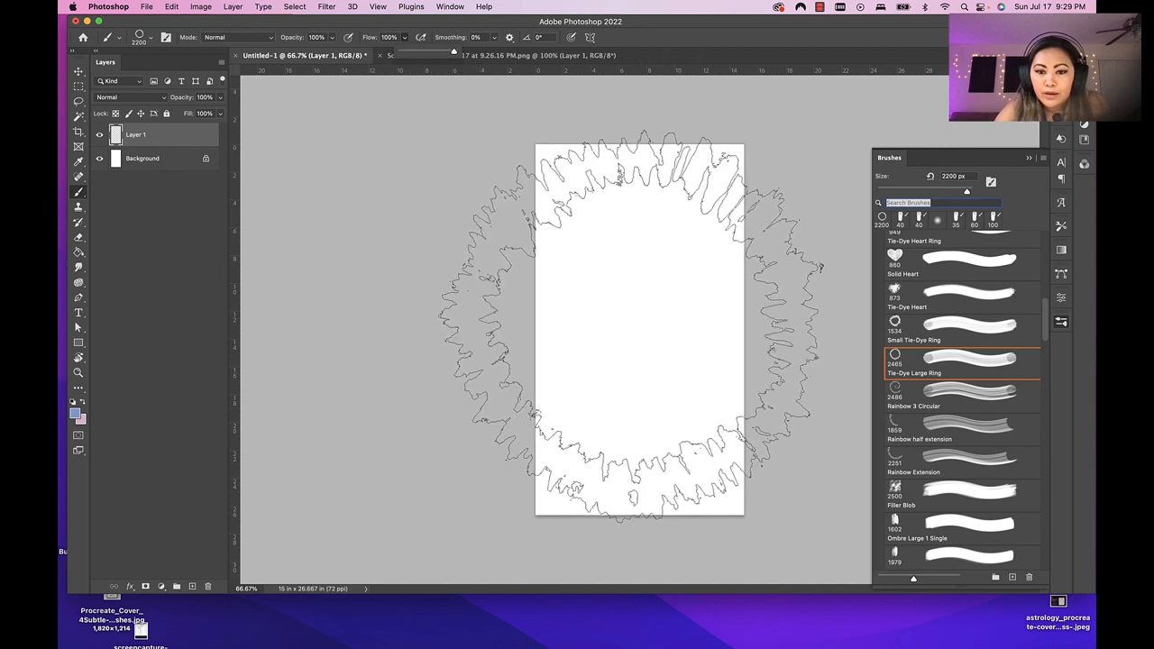
drag(631, 180, 631, 487)
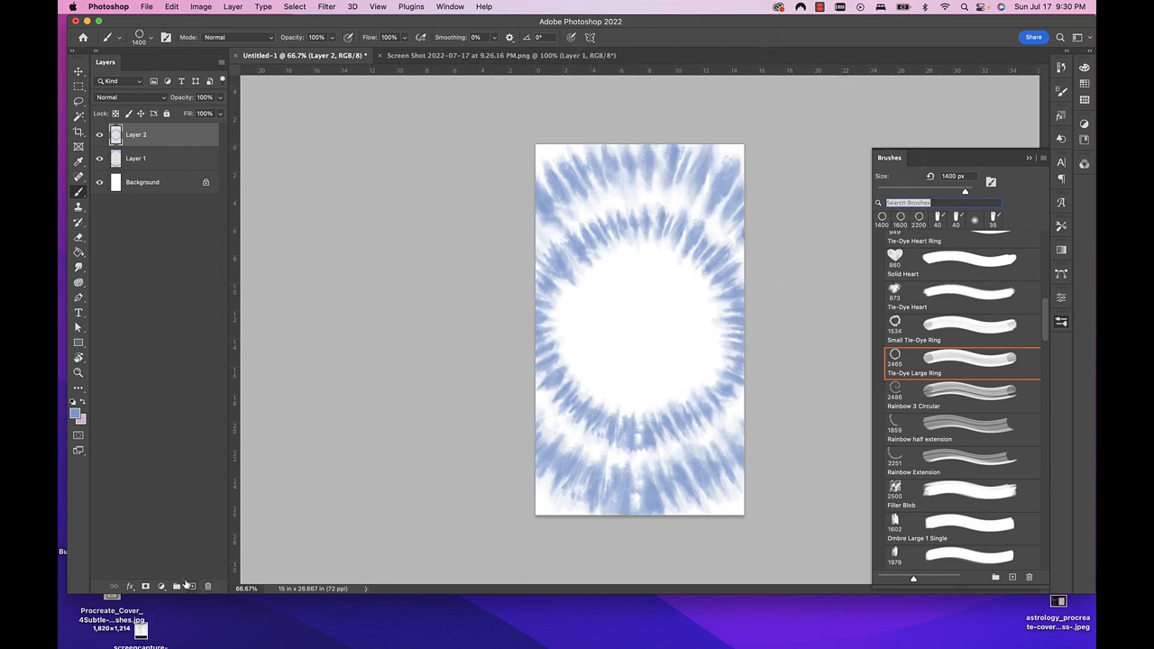
Step: Add a new layer for the pink heart, then bring the palette reference image back up
click(176, 586)
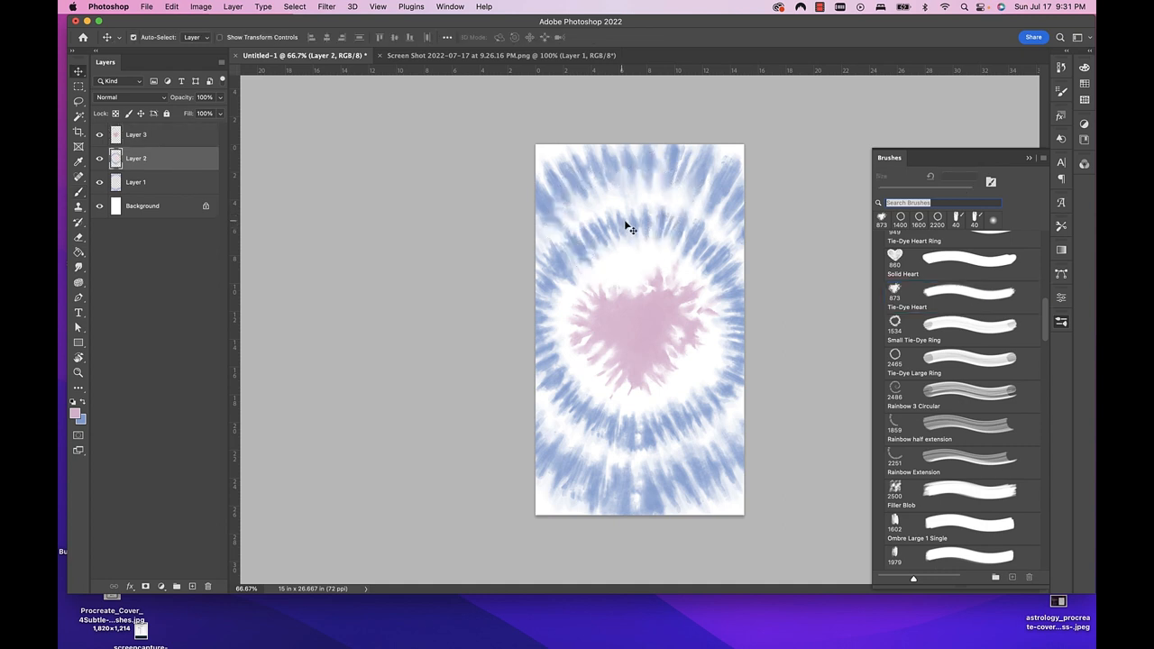
mouse_move(624, 233)
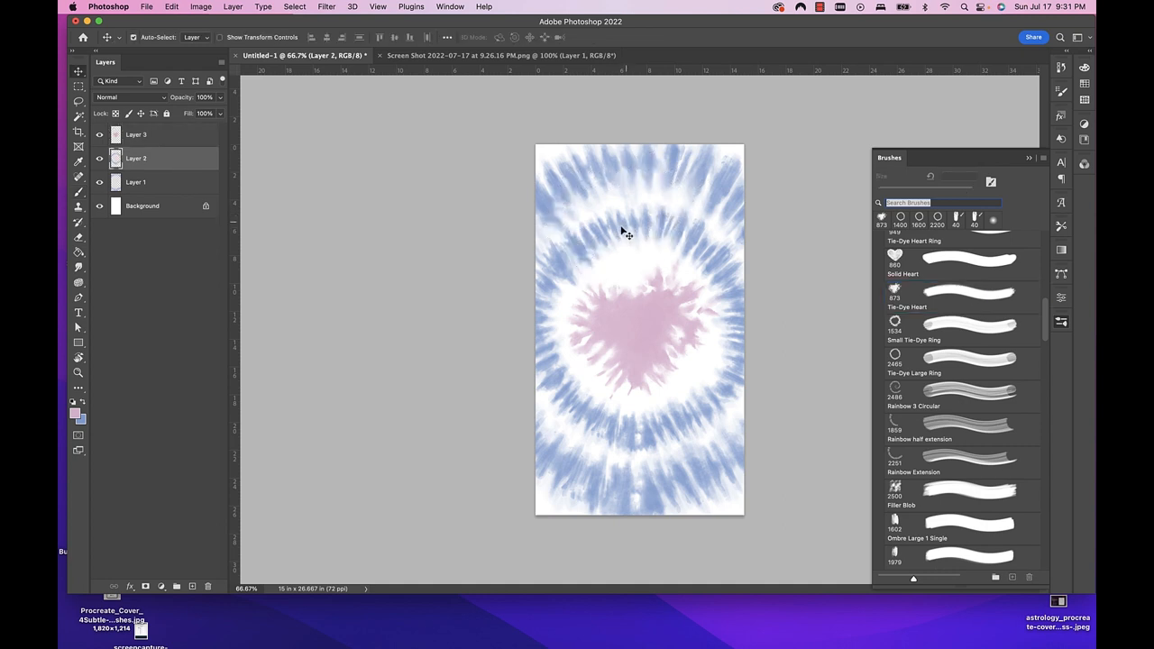
click(469, 55)
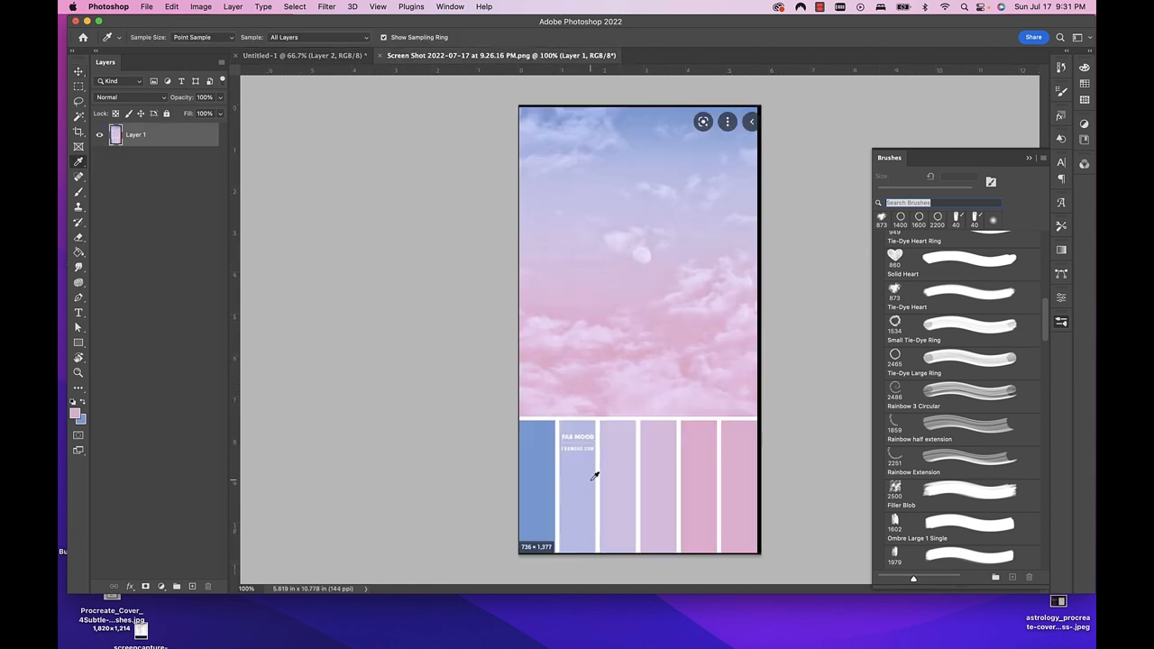
mouse_move(388, 170)
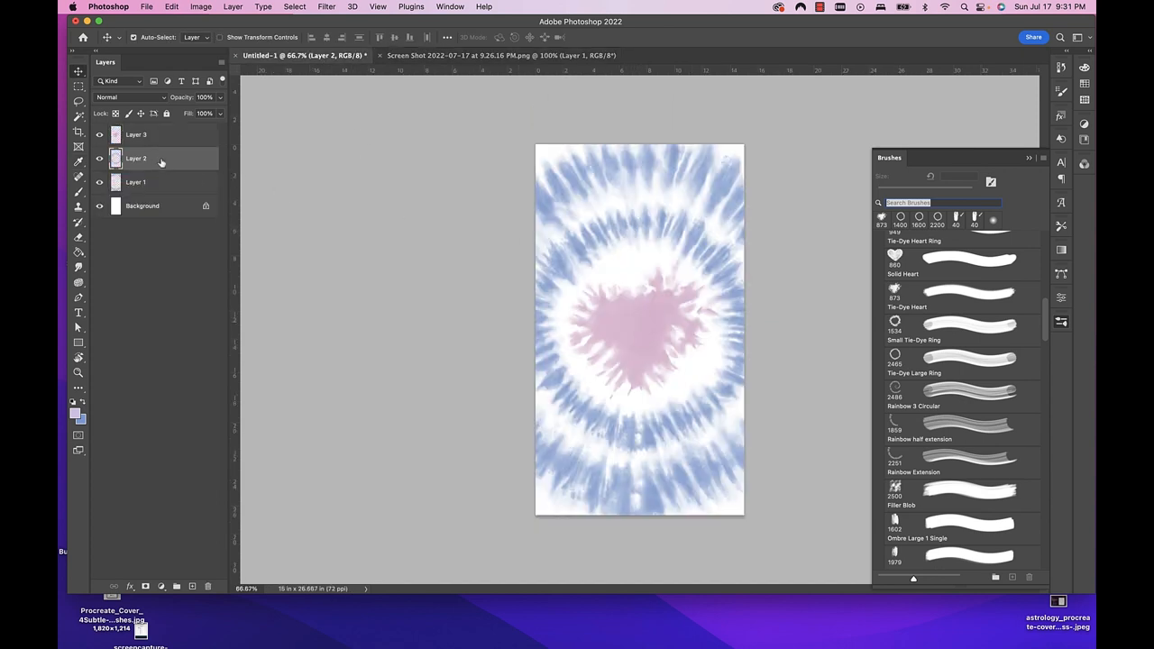
Step: Give Layer 2 a Color Overlay in lavender #d4c8e6 and confirm
double_click(148, 157)
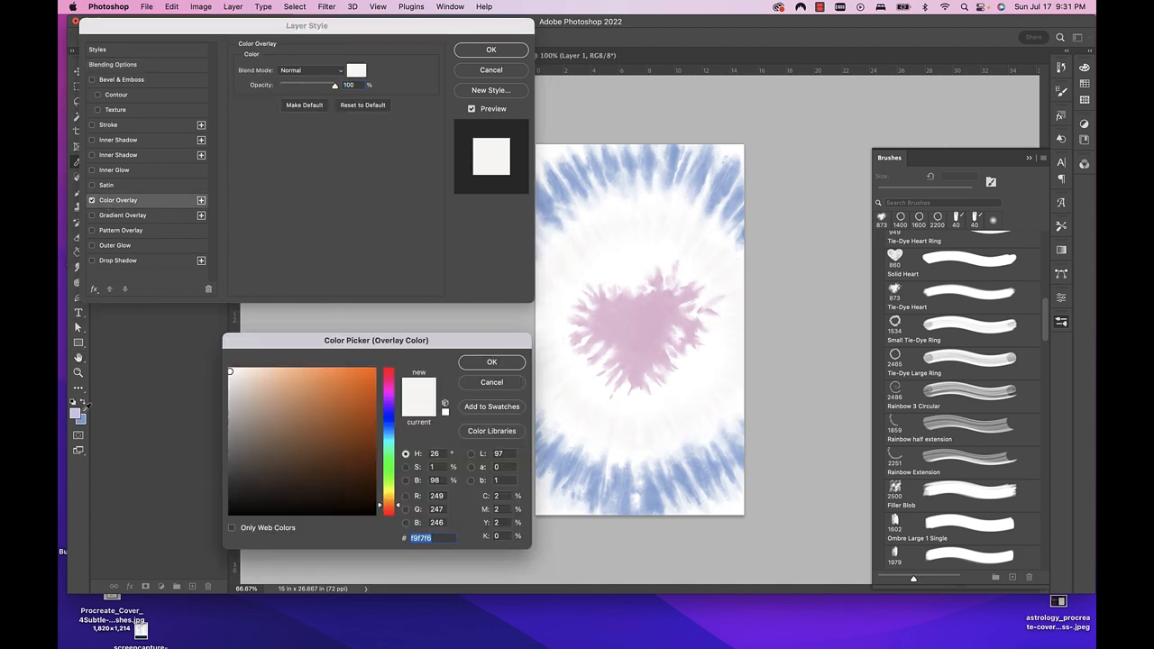
click(248, 382)
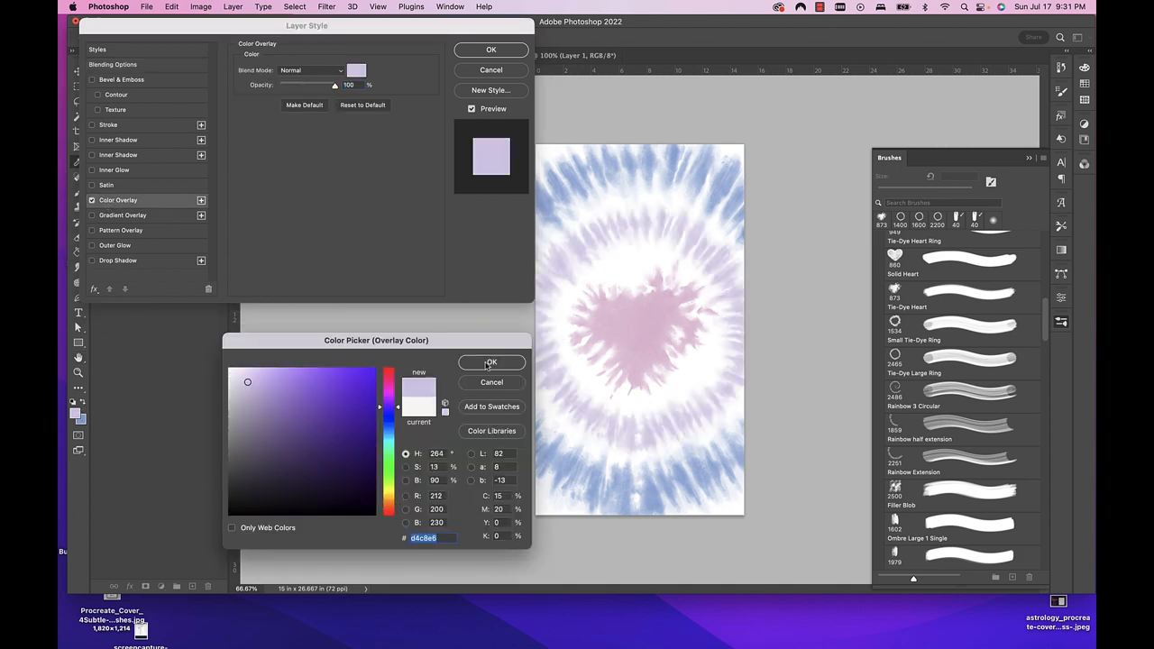
click(491, 361)
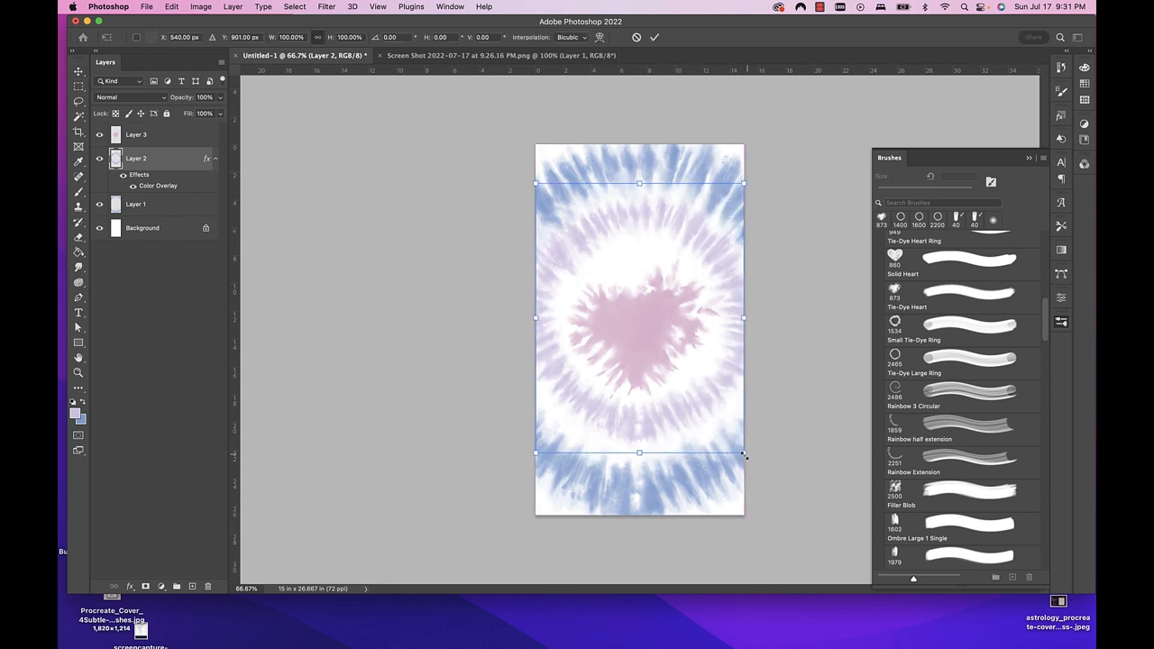
Step: Resize the lavender ring layer, shrink the pink heart to about 80%, and select the small ring layer
drag(744, 453, 759, 473)
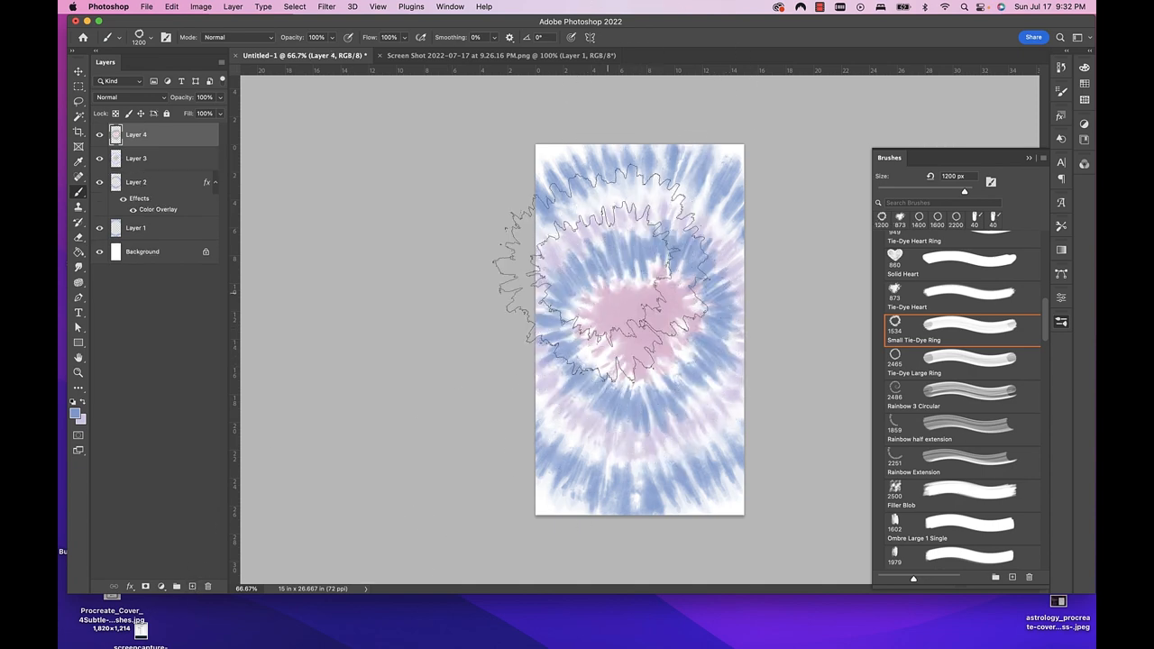
click(135, 157)
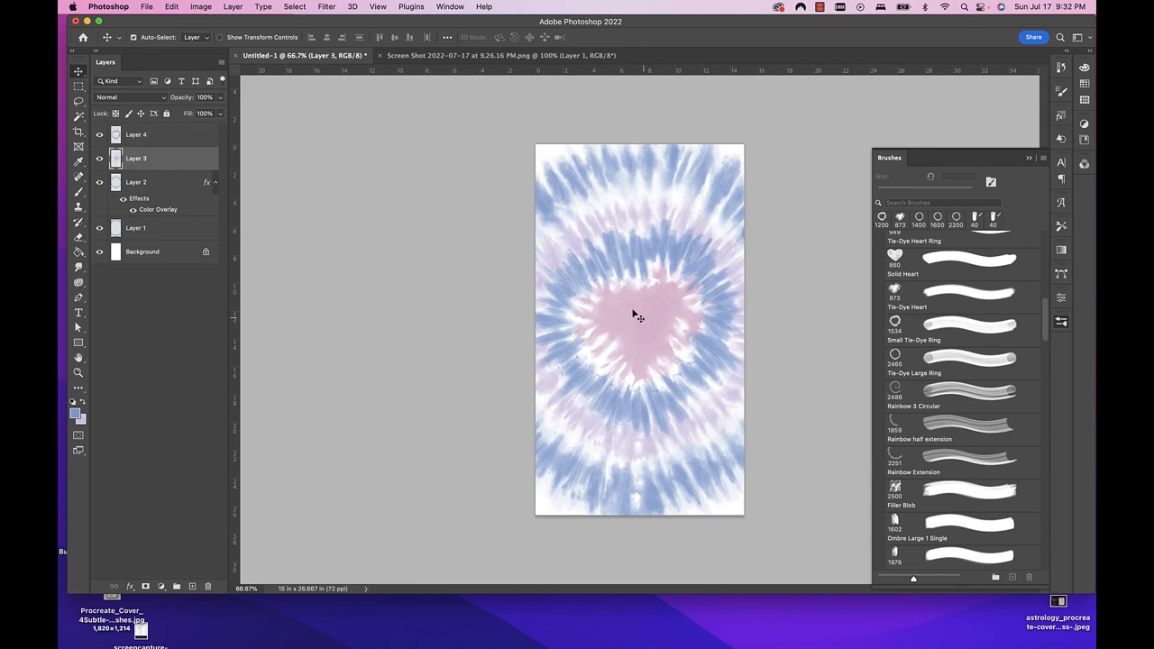
mouse_move(262, 190)
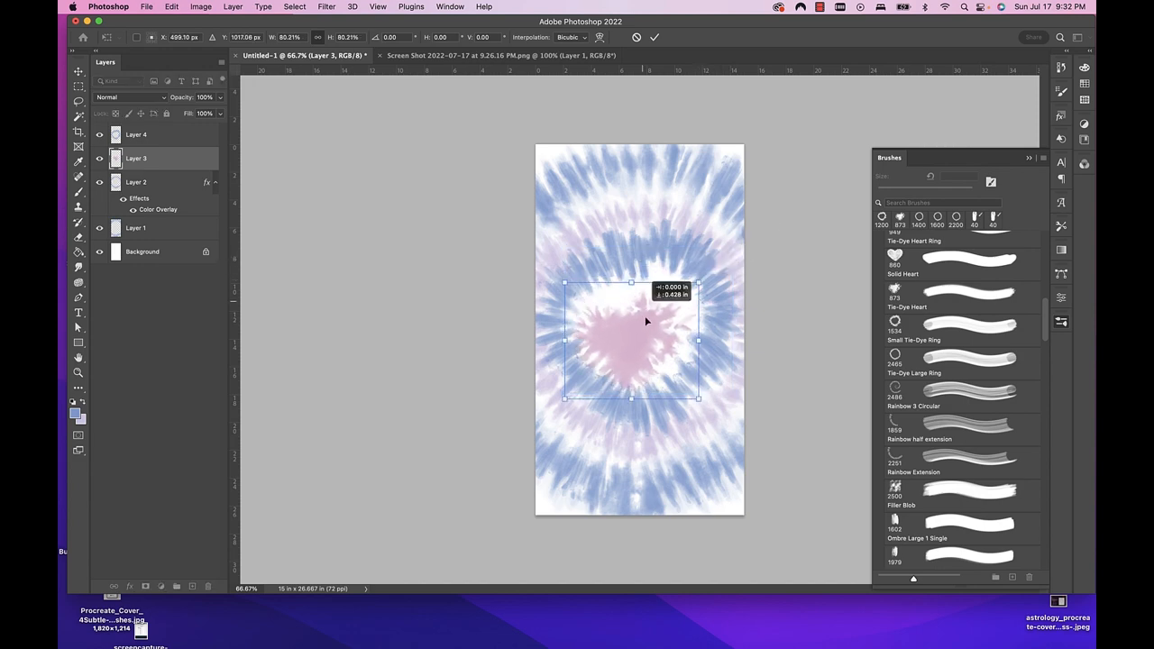
drag(646, 322, 657, 294)
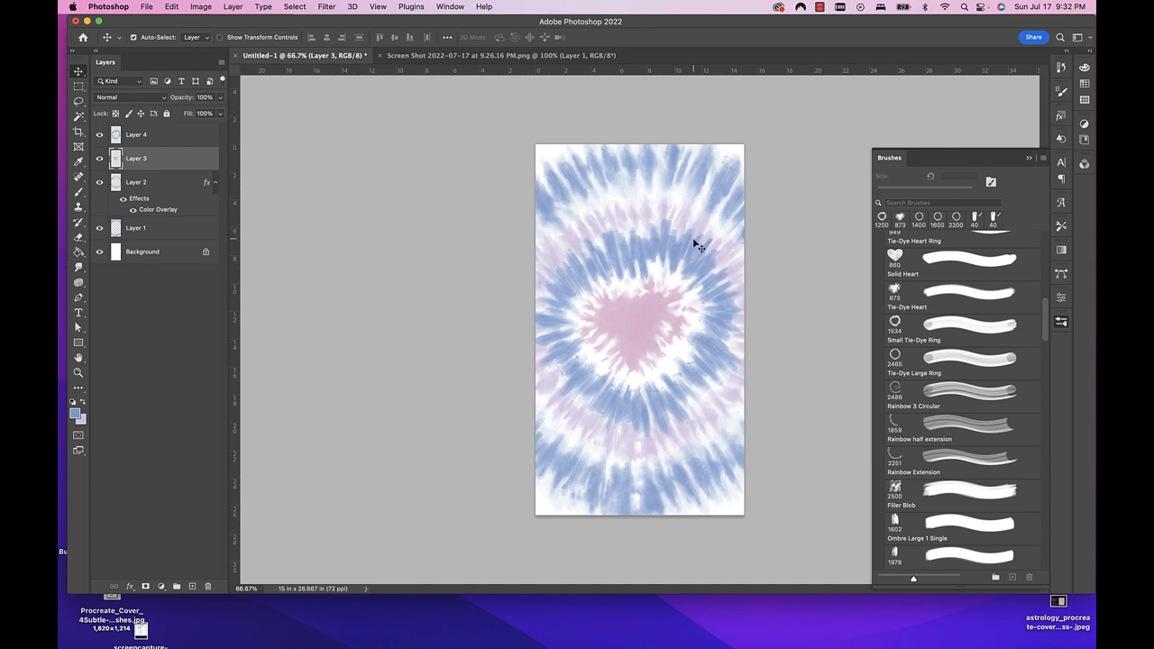
click(136, 135)
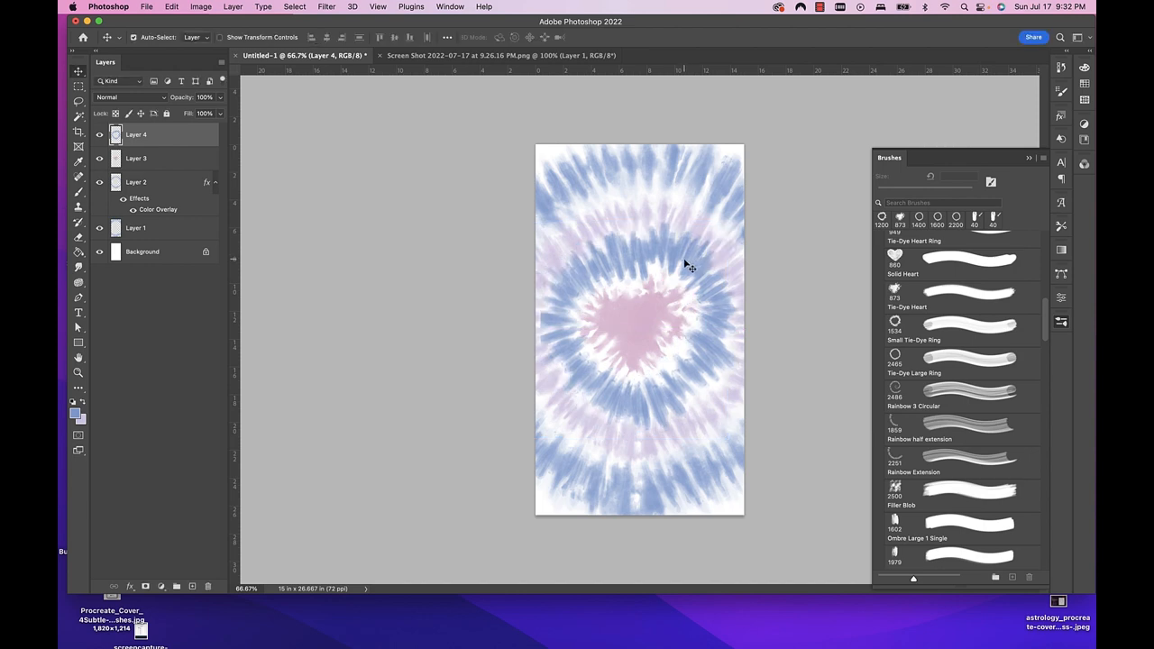
mouse_move(665, 251)
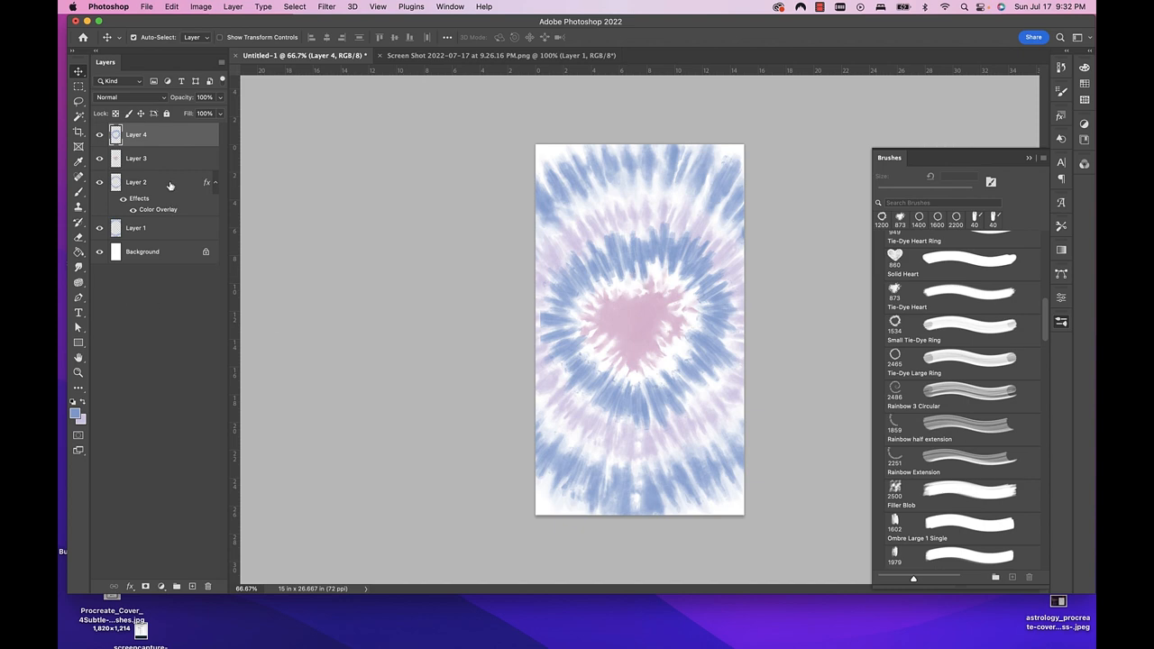
Step: Lower the blue ring Layer 4's opacity to about 47%
click(135, 182)
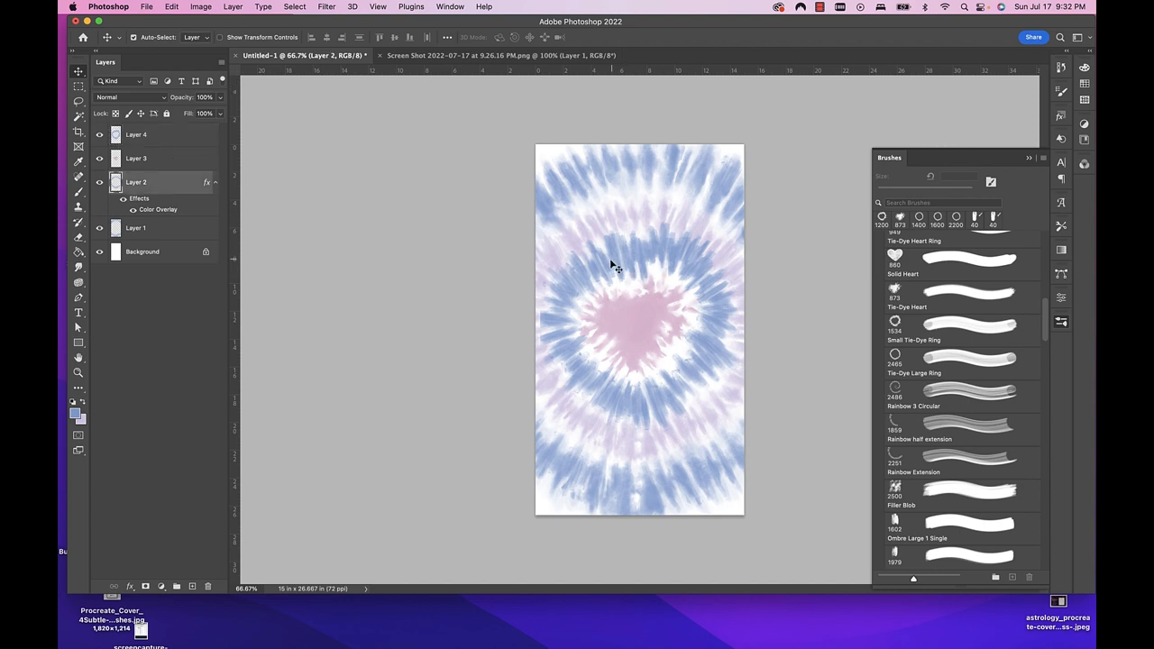
mouse_move(631, 387)
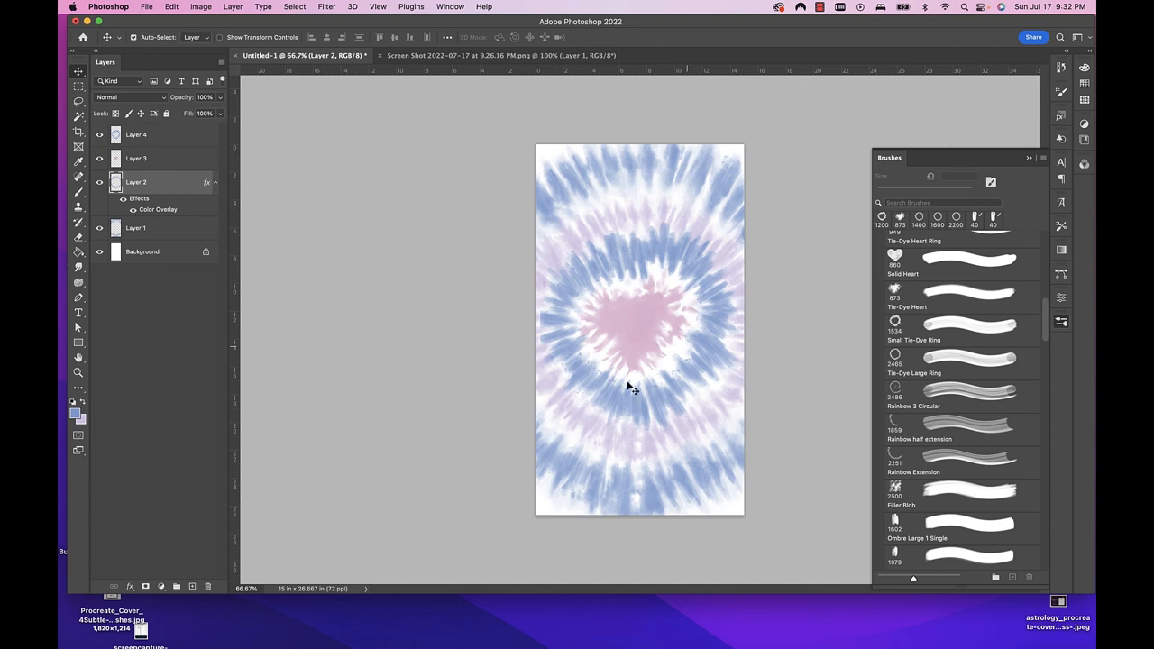
click(135, 134)
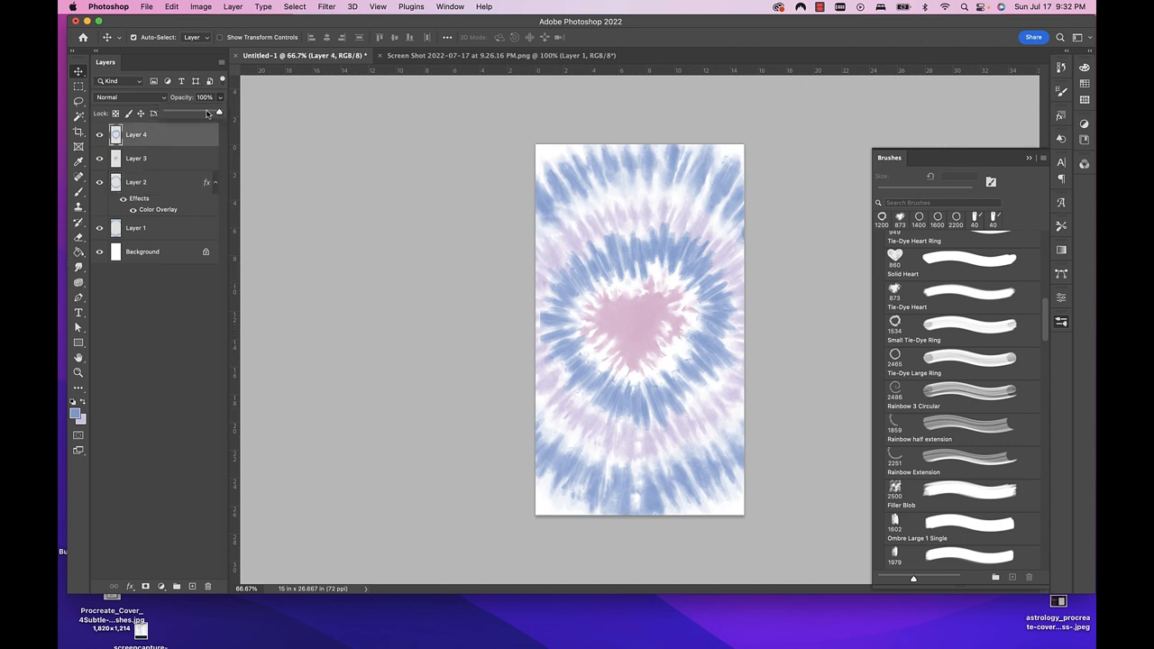
drag(211, 112, 199, 112)
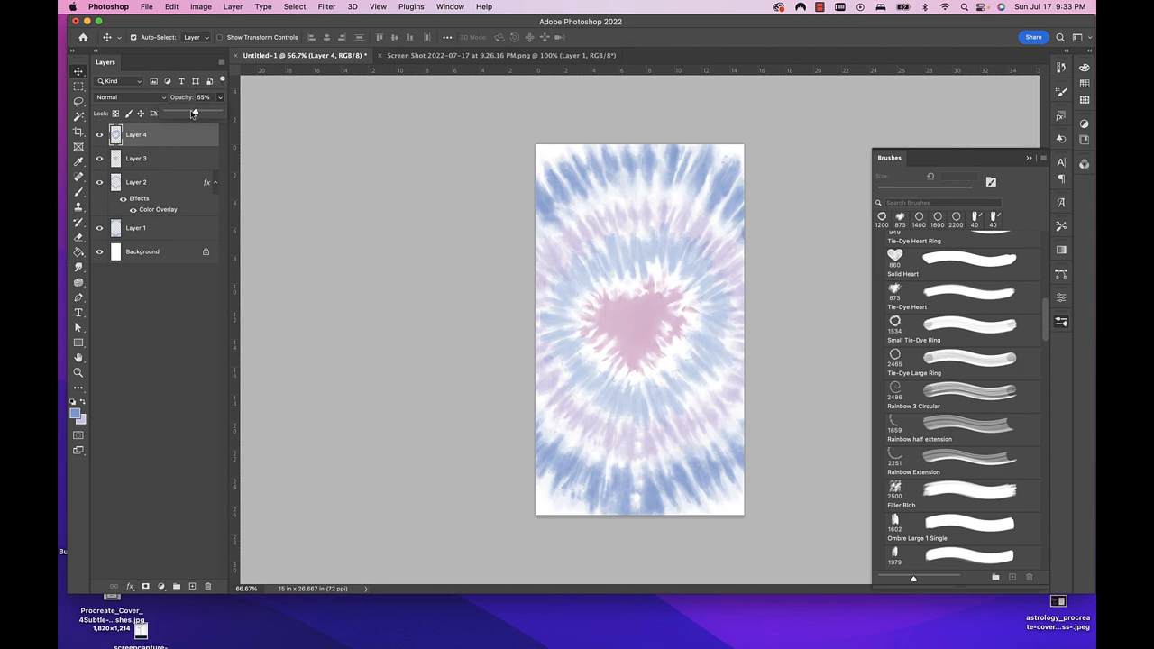
drag(195, 112, 189, 112)
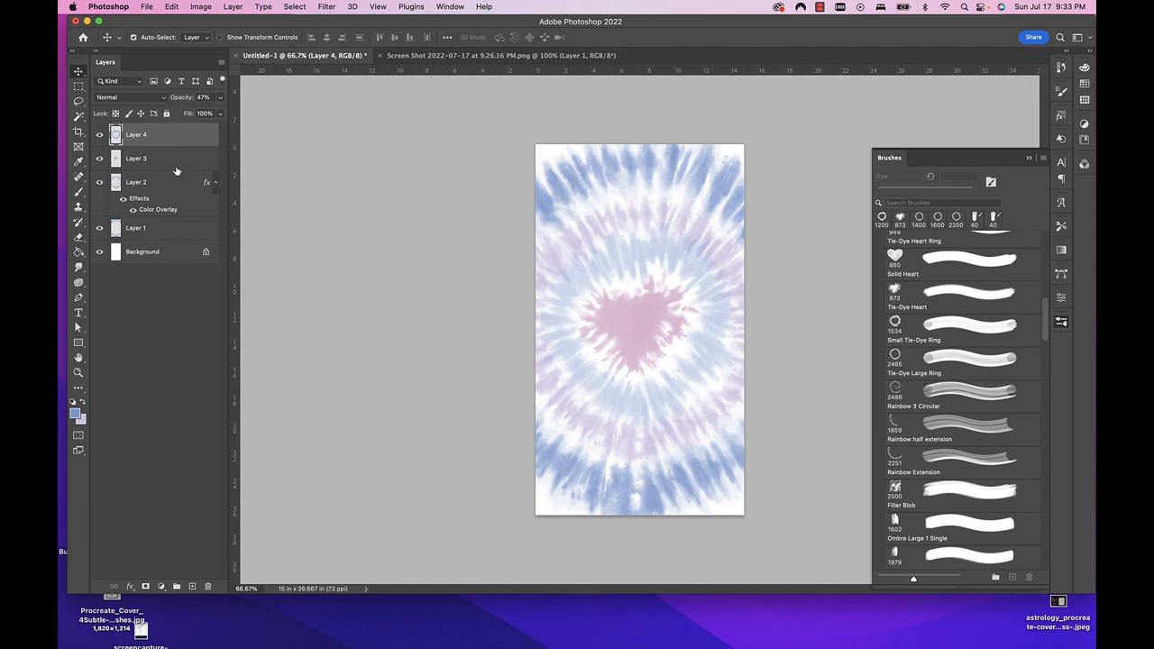
Step: Lower Layer 3's opacity to about 67%
click(136, 158)
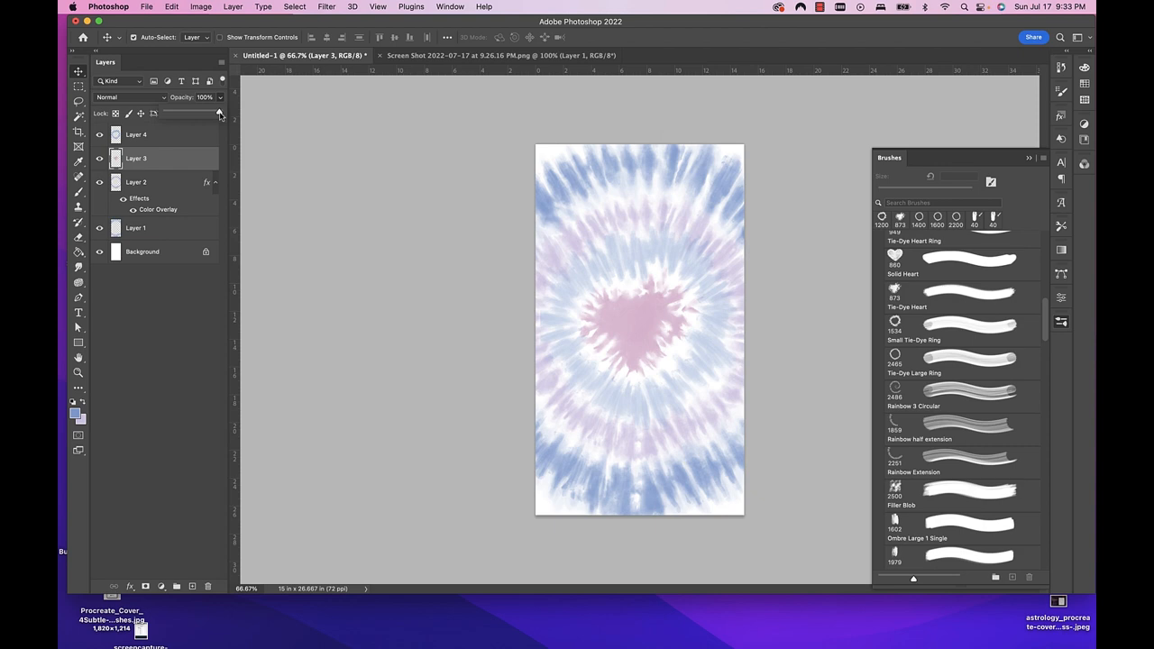
drag(219, 105, 200, 113)
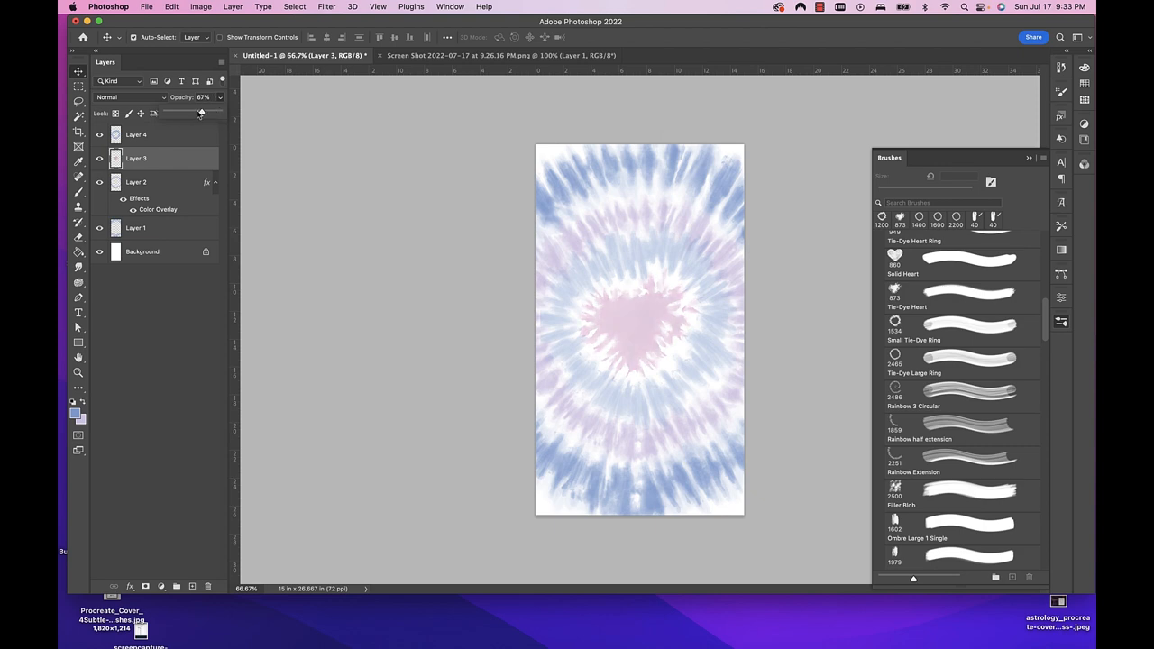
drag(200, 112, 192, 112)
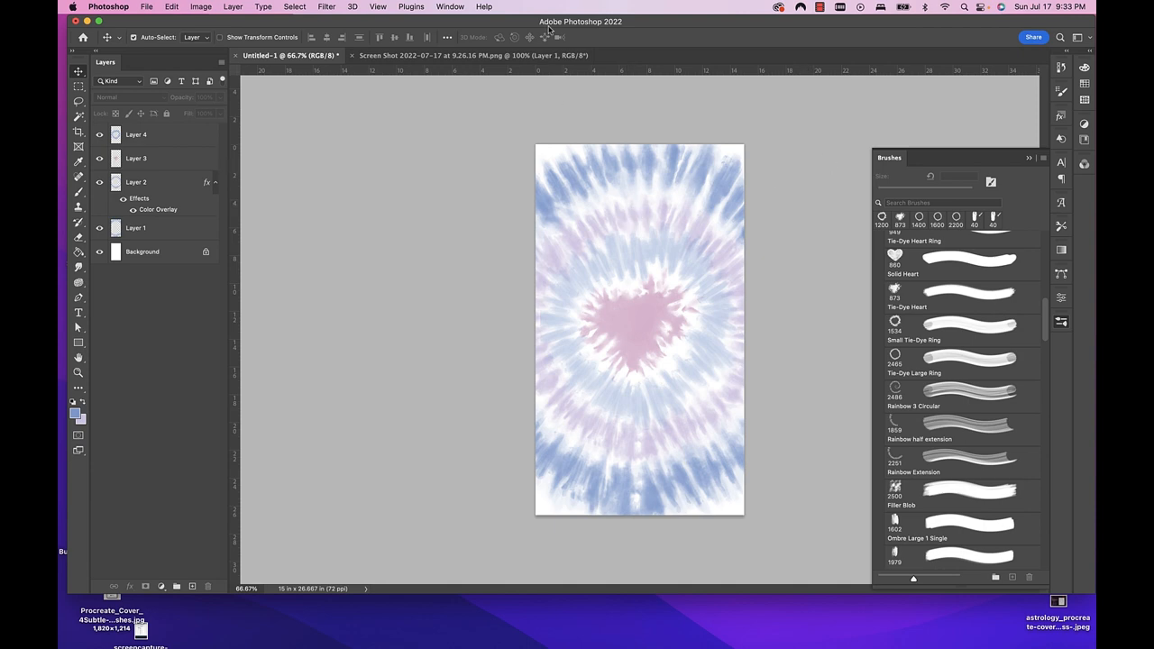
Step: Export the design as a PNG to the Desktop, named 'Heart Design _Instagram'
click(146, 7)
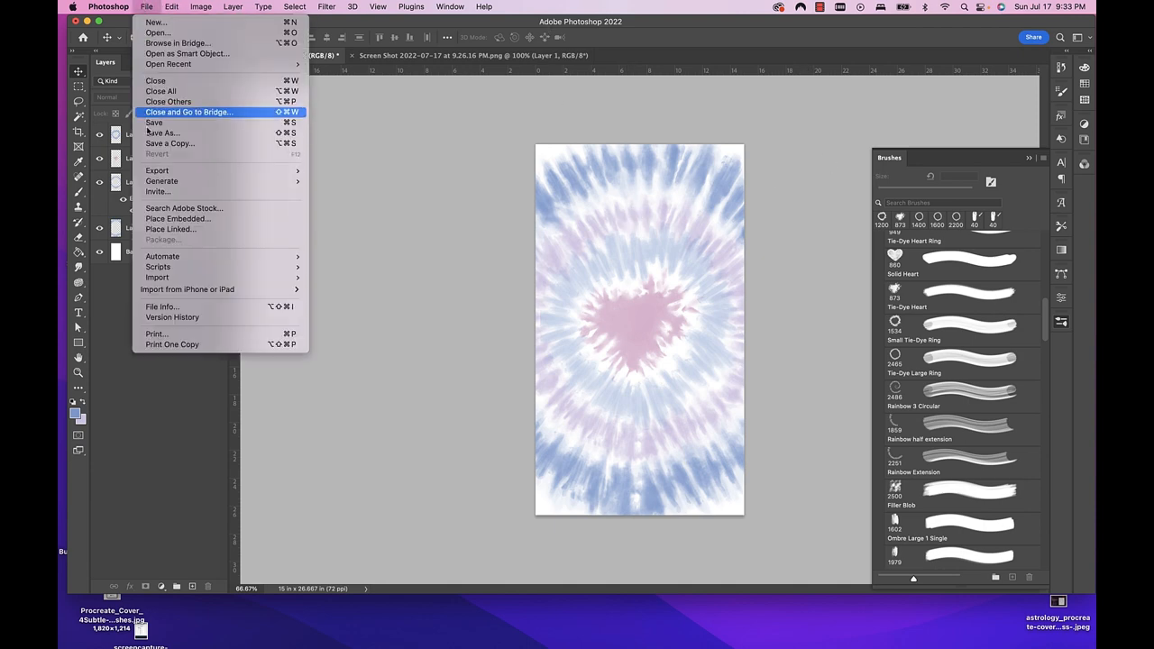
mouse_move(161, 132)
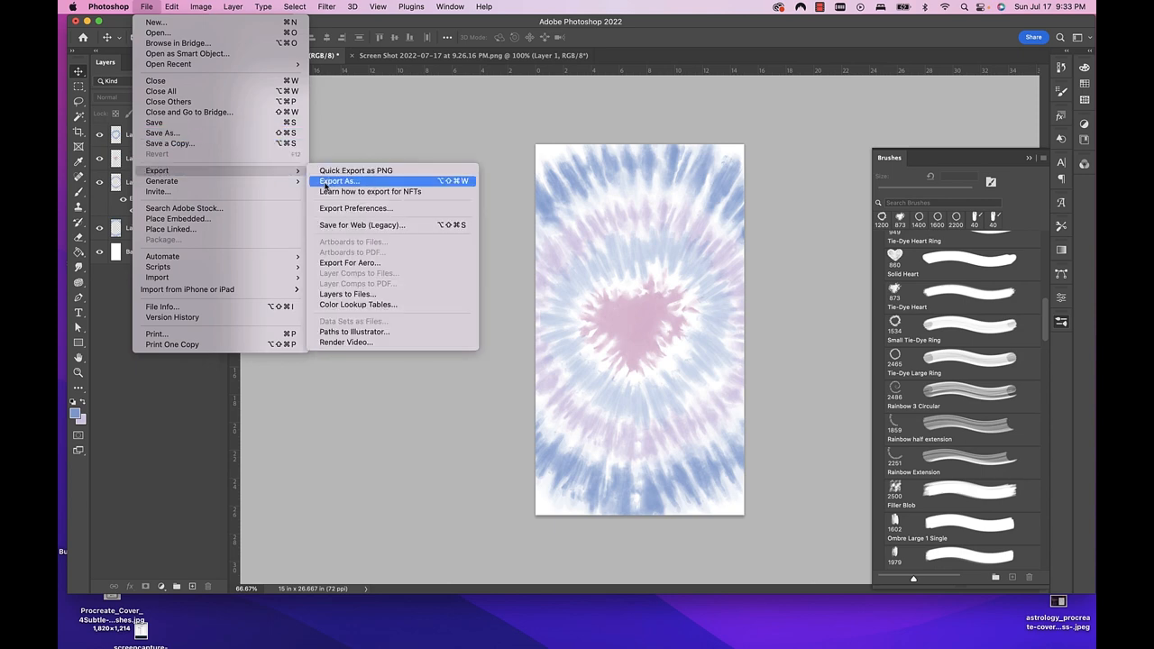
mouse_move(157, 171)
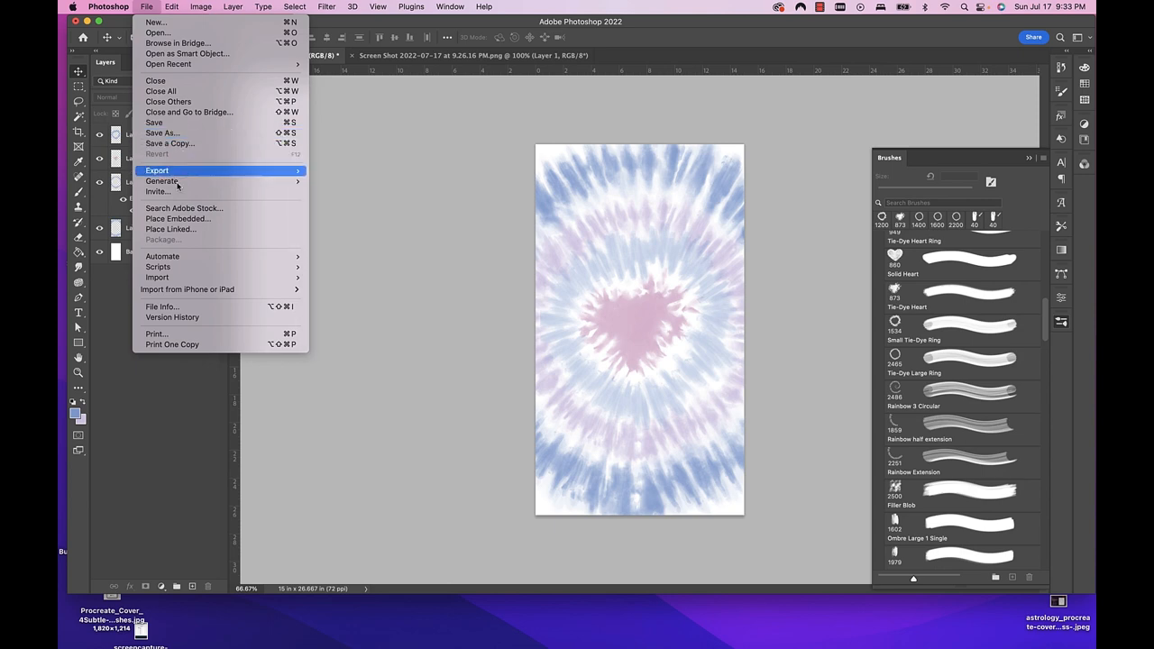
mouse_move(156, 170)
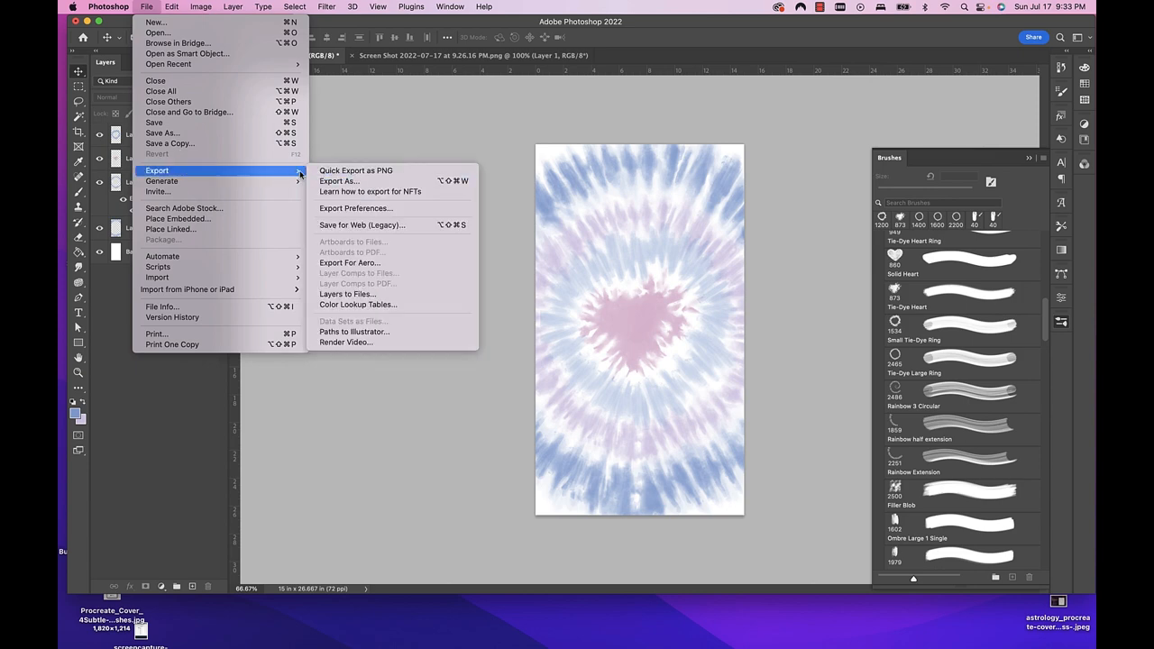
mouse_move(338, 180)
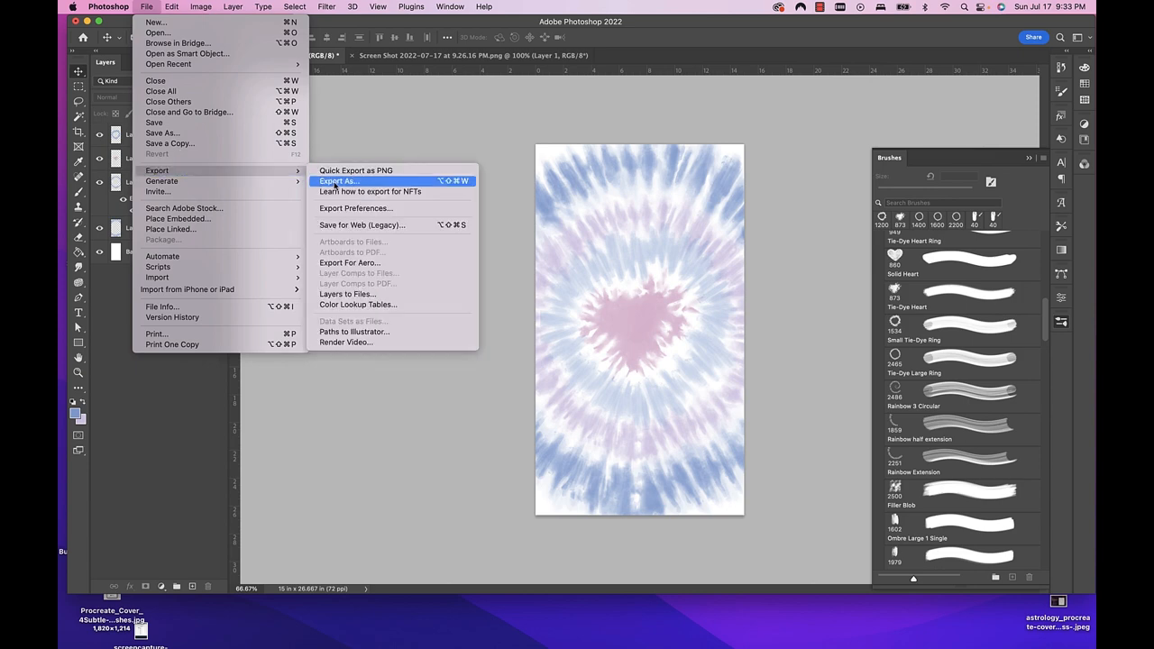
mouse_move(356, 170)
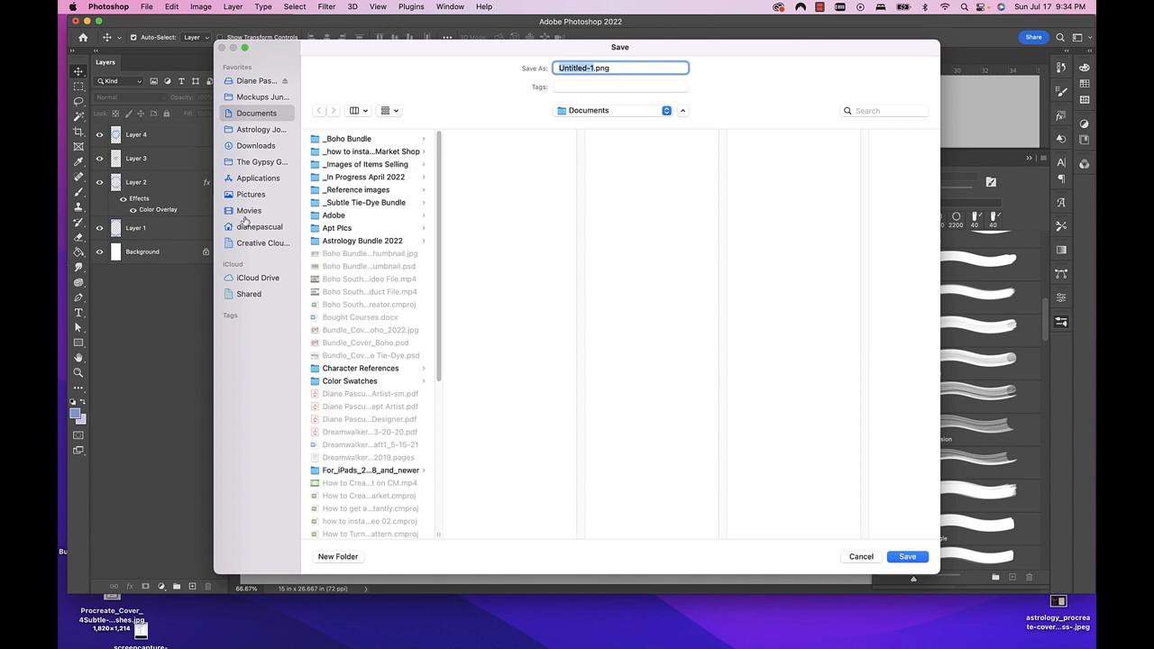
click(260, 227)
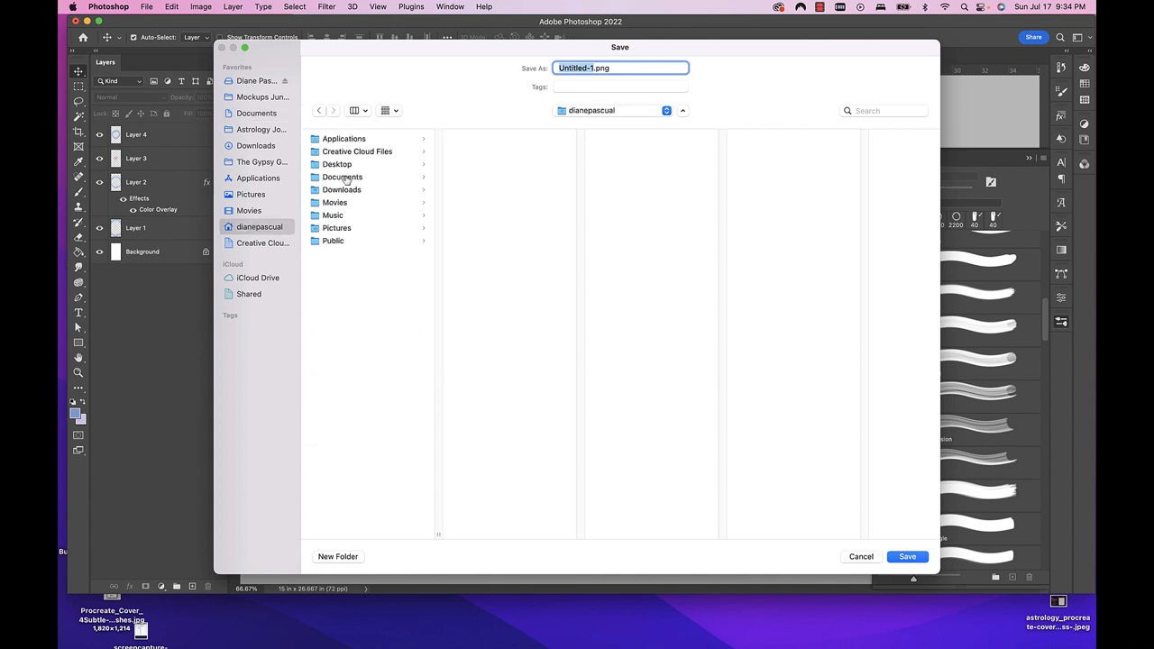
click(336, 164)
text(Heart Desig)
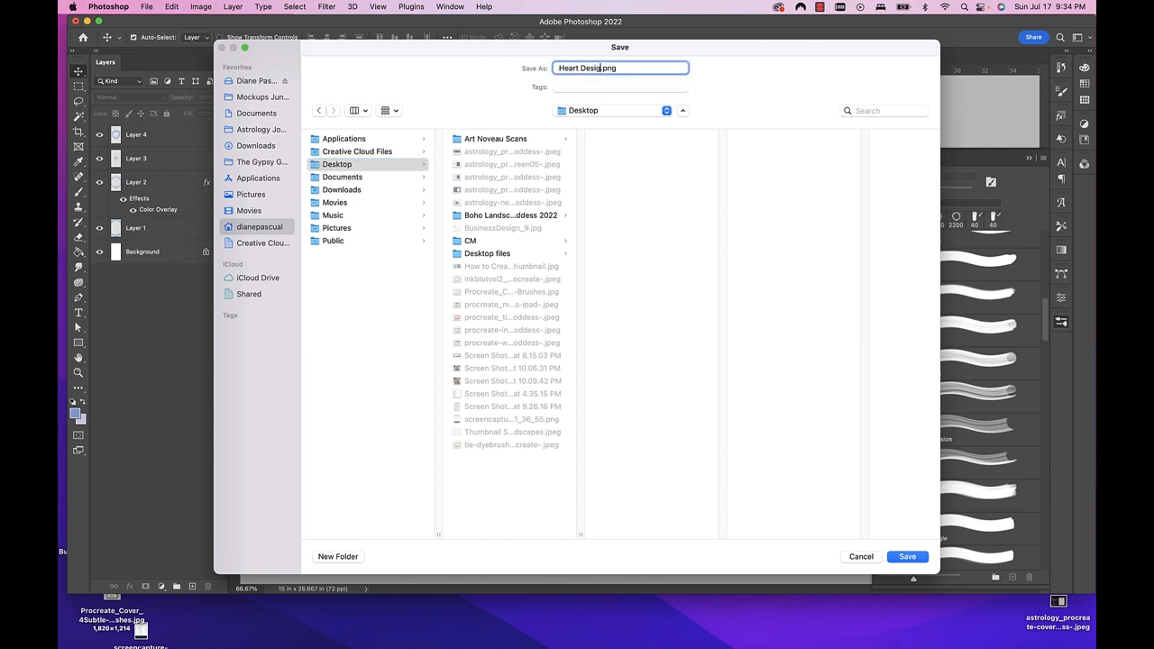
text(_Insta)
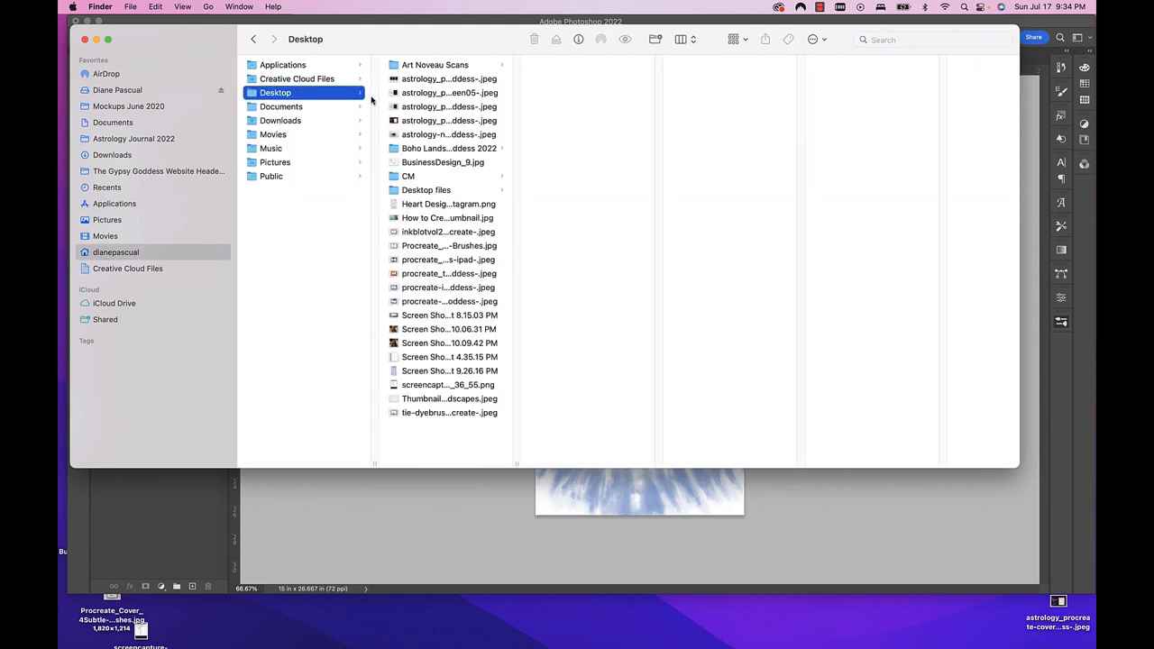
Step: Select Heart Design _Instagram.png on the Desktop in Finder to review it
click(448, 204)
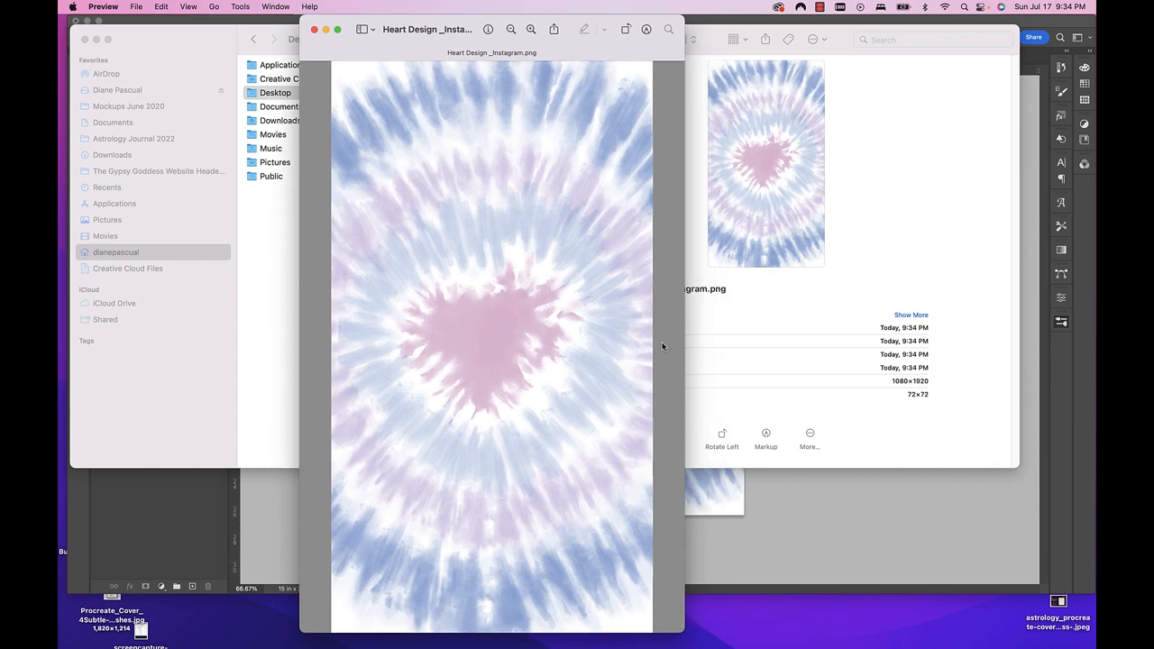
mouse_move(567, 8)
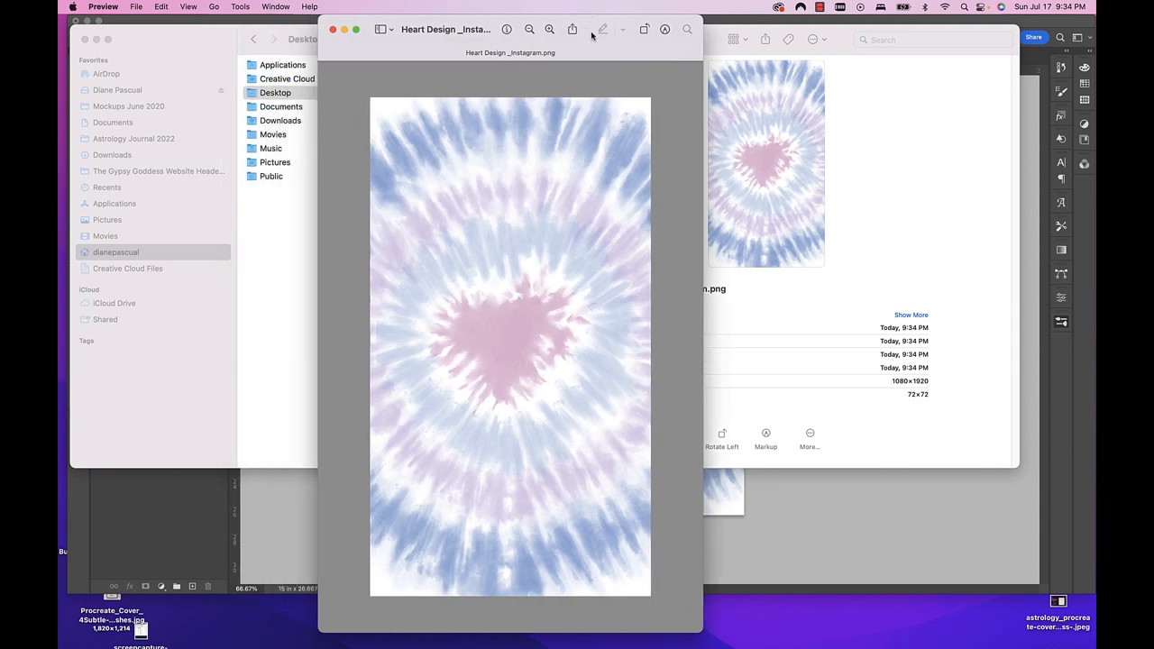
mouse_move(602, 29)
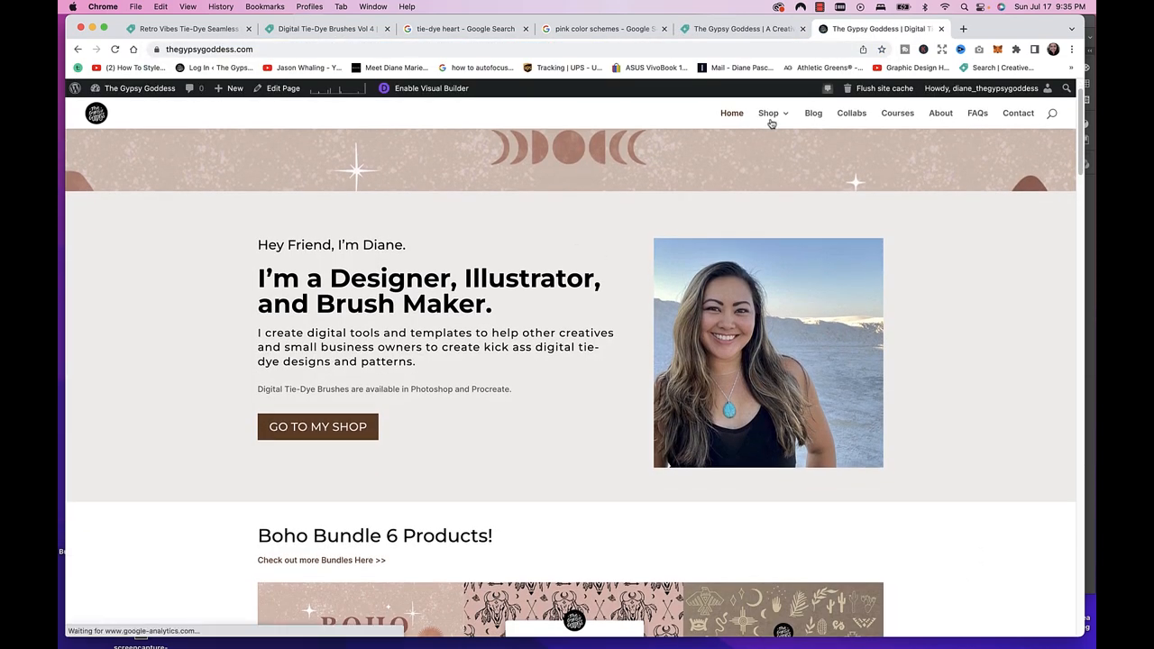
Step: Open the Procreate Tie-Dye Spirals Brush Set Vol 4 listing from Shop > Procreate Brushes
click(768, 113)
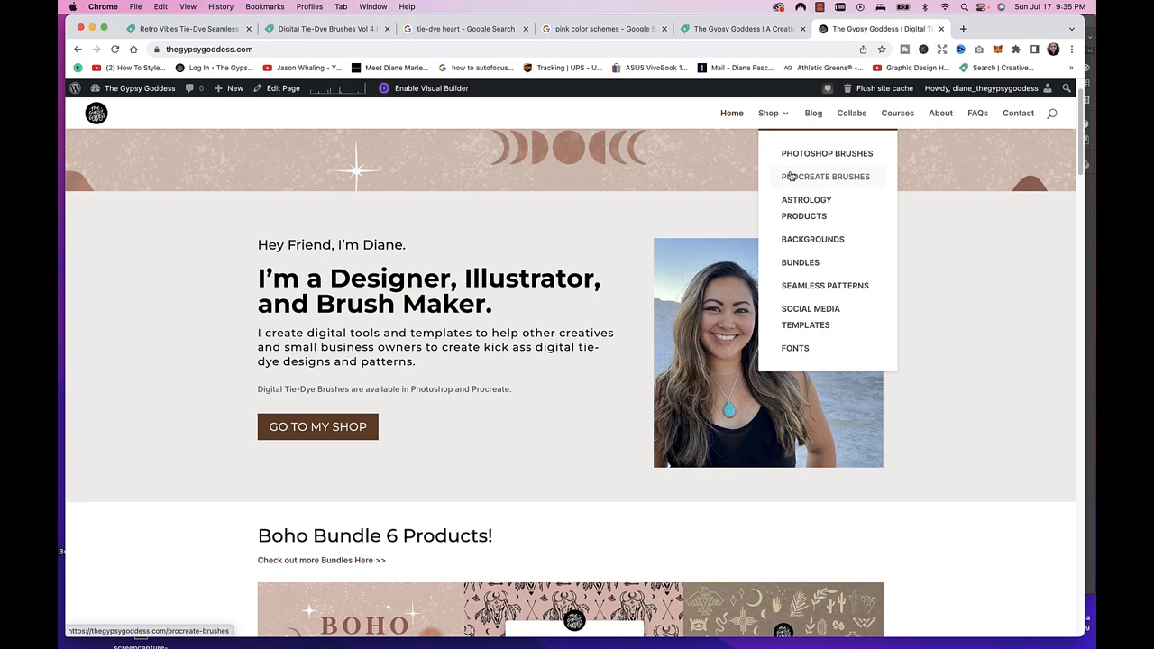
click(825, 177)
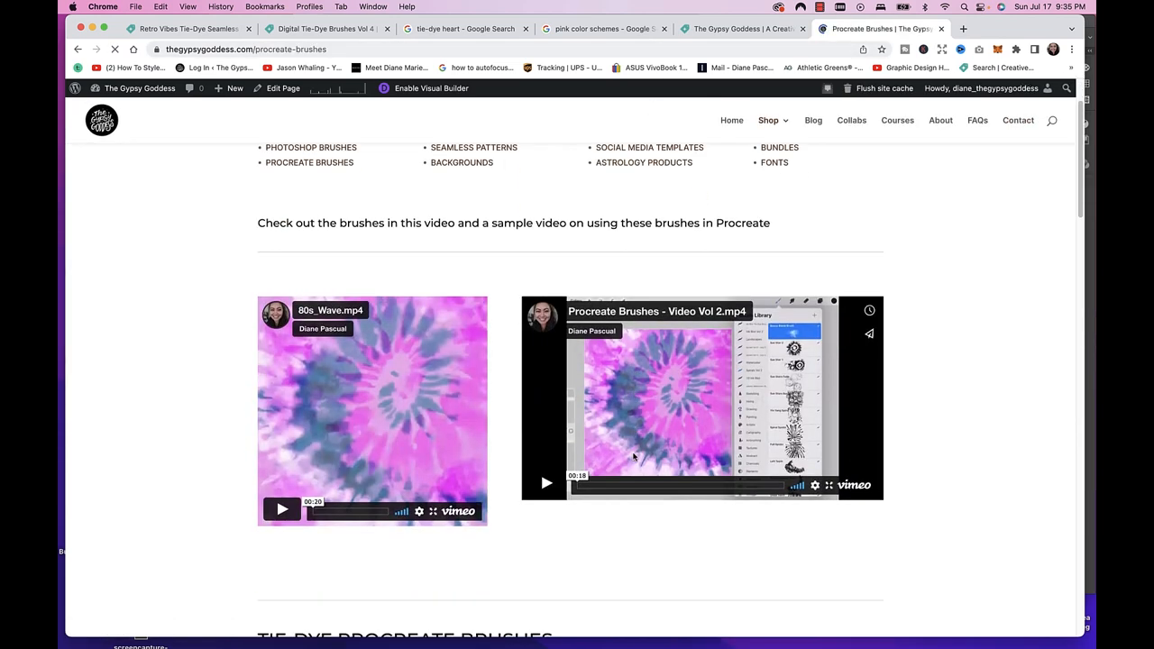
scroll(down, 3)
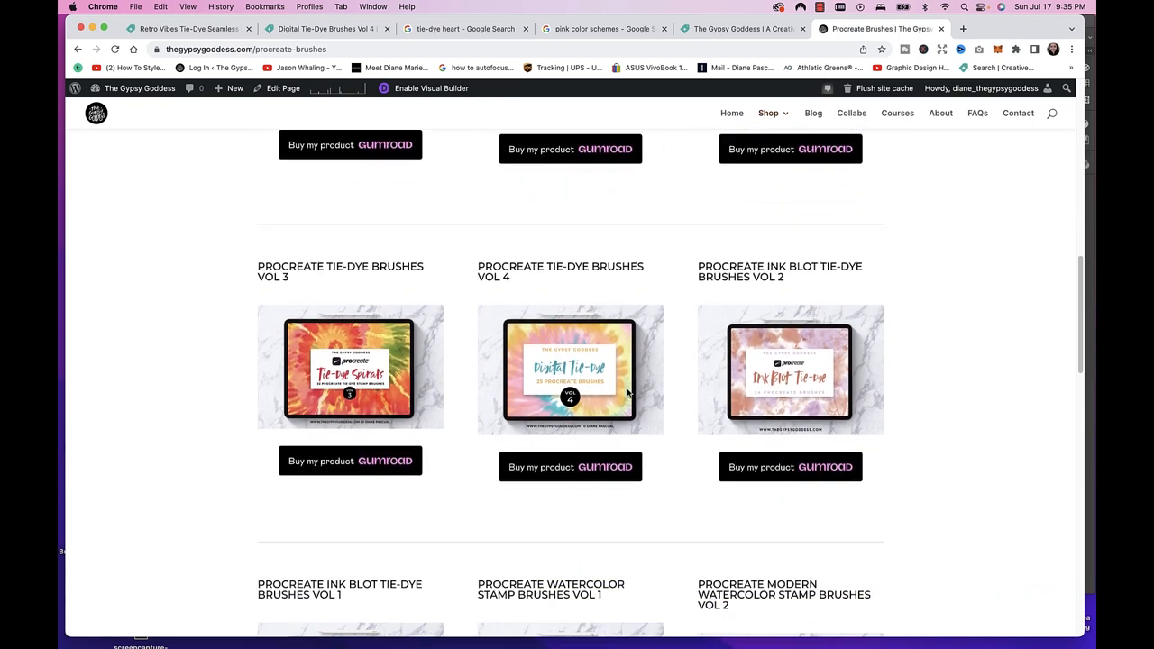
scroll(down, 3)
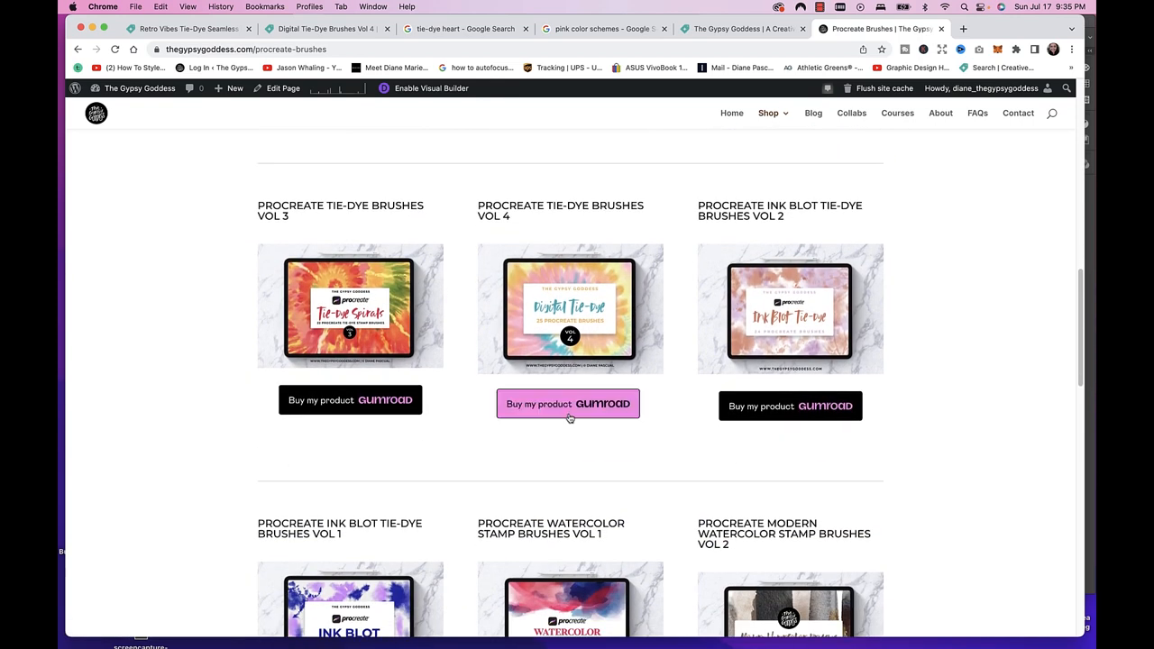
click(568, 403)
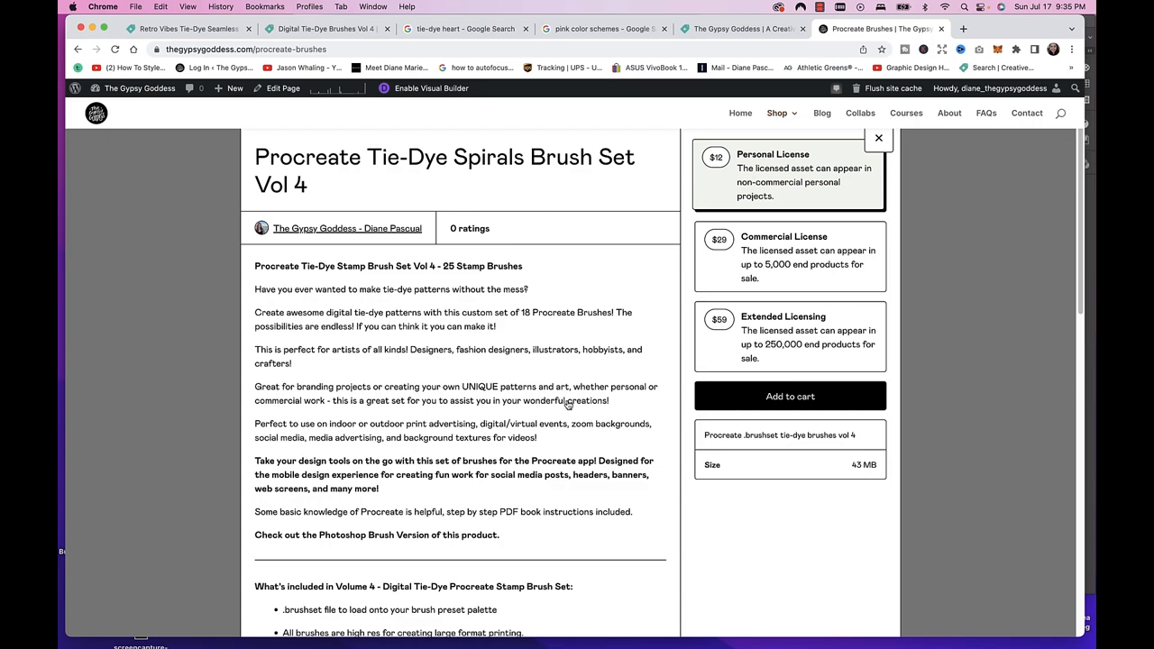
scroll(up, 3)
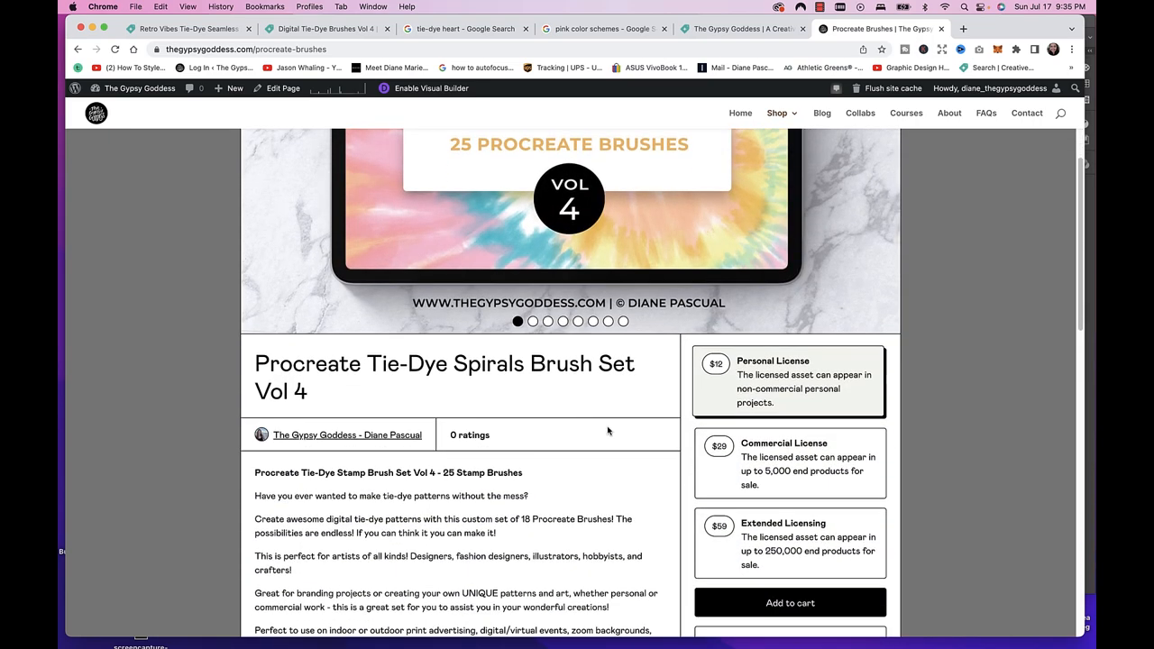
scroll(up, 3)
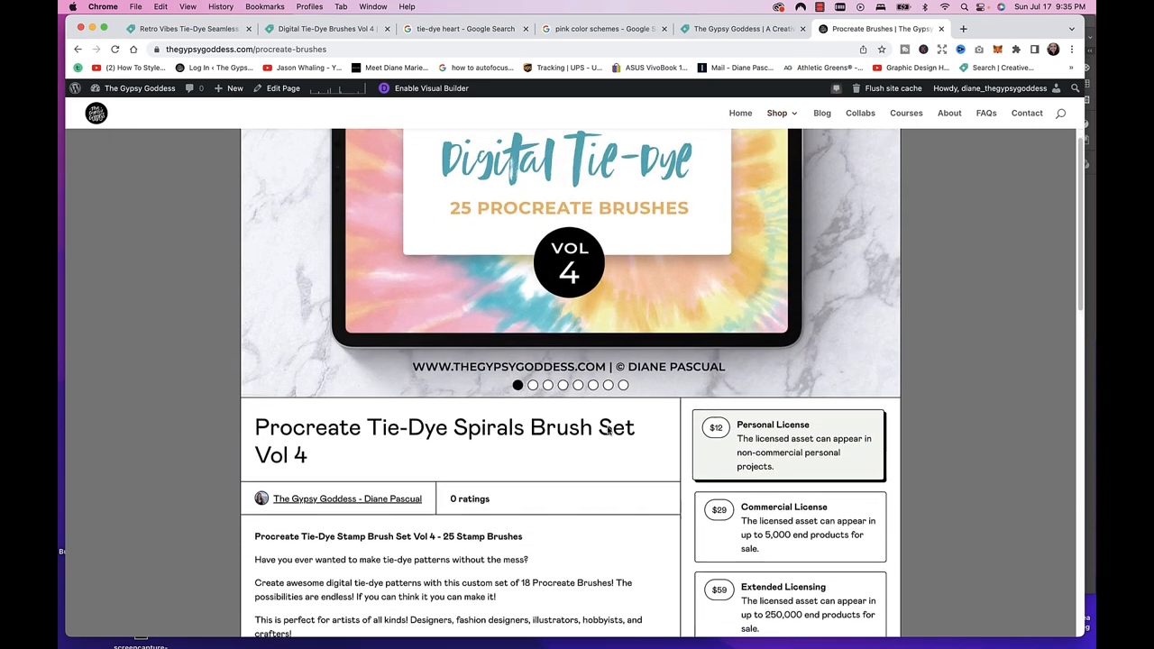
scroll(up, 3)
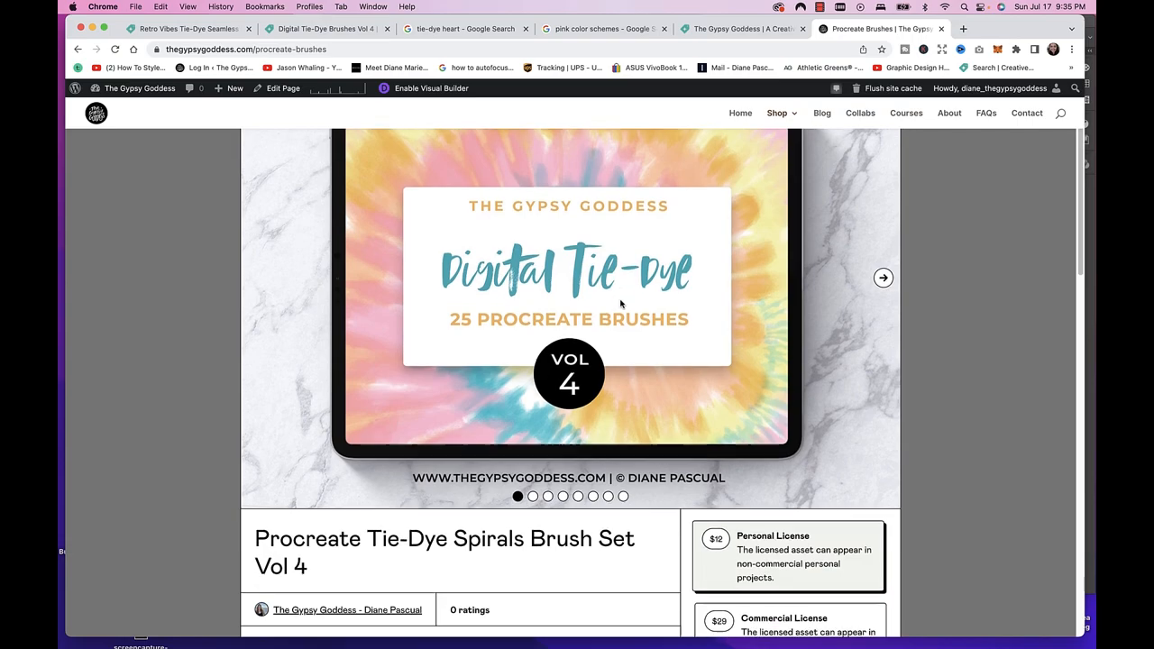